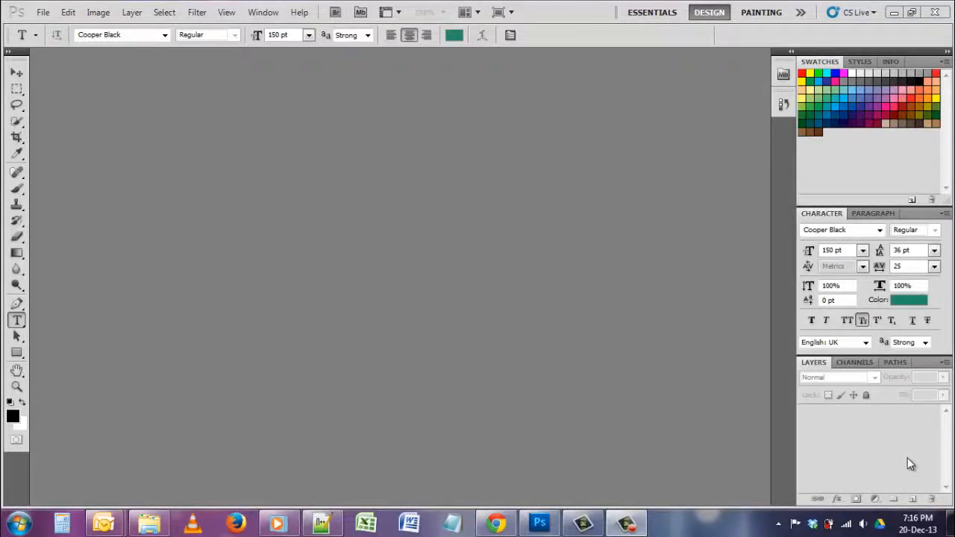
mouse_move(383, 206)
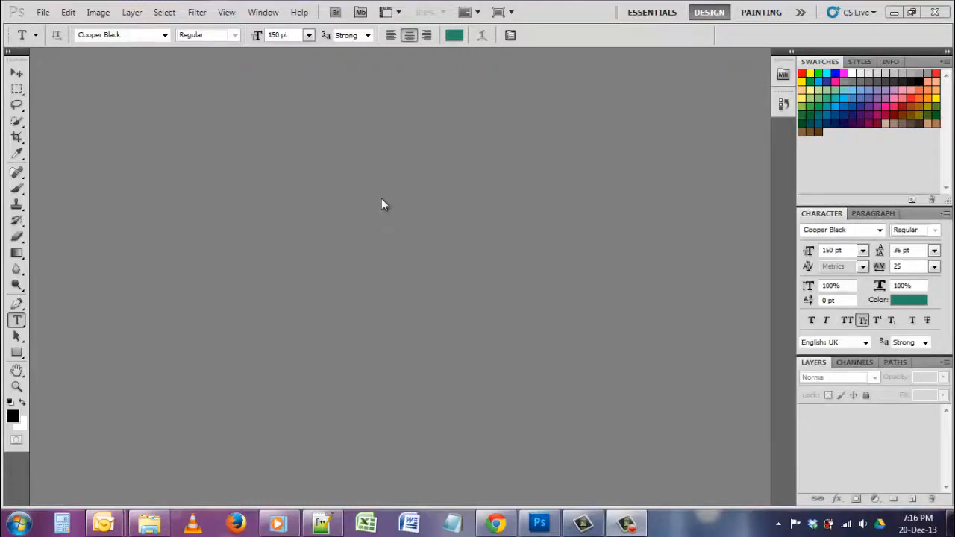
mouse_move(195, 172)
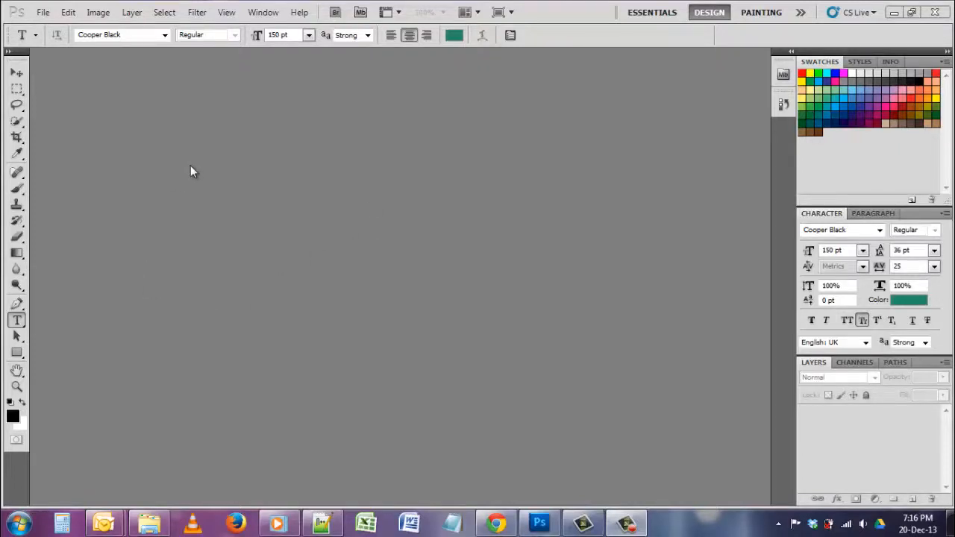
mouse_move(169, 145)
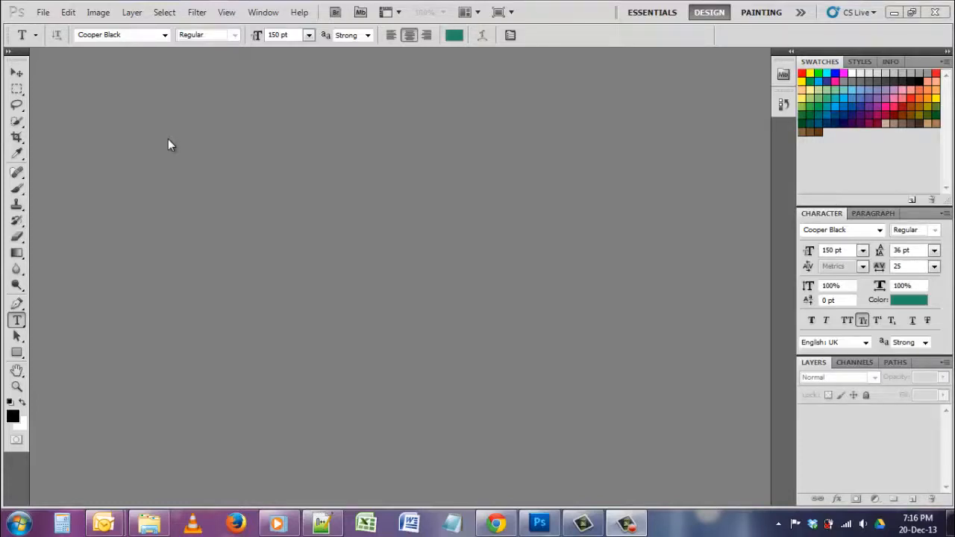
Start a new 1500×865 px, 72 ppi RGB transparent document named 'mohitblogs'.
click(42, 12)
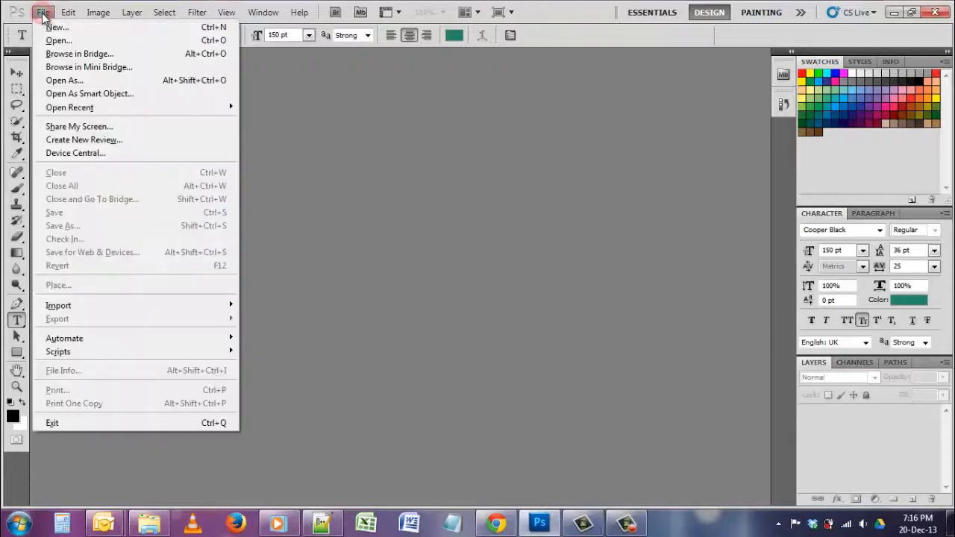
click(56, 27)
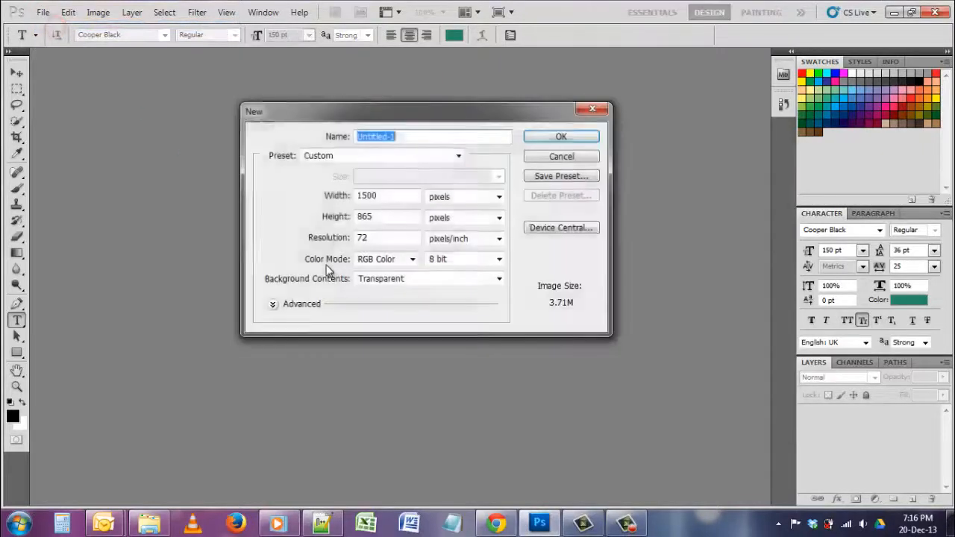
mouse_move(418, 237)
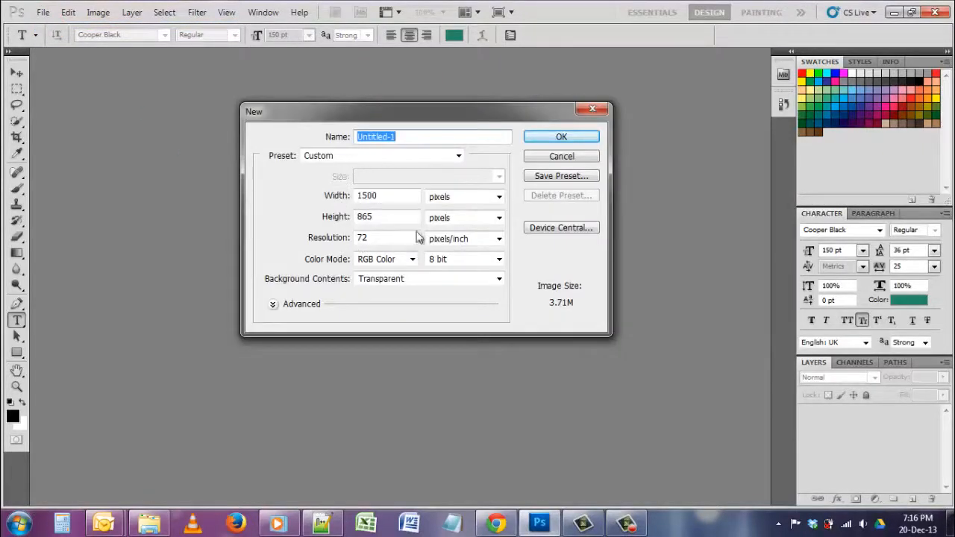
mouse_move(364, 230)
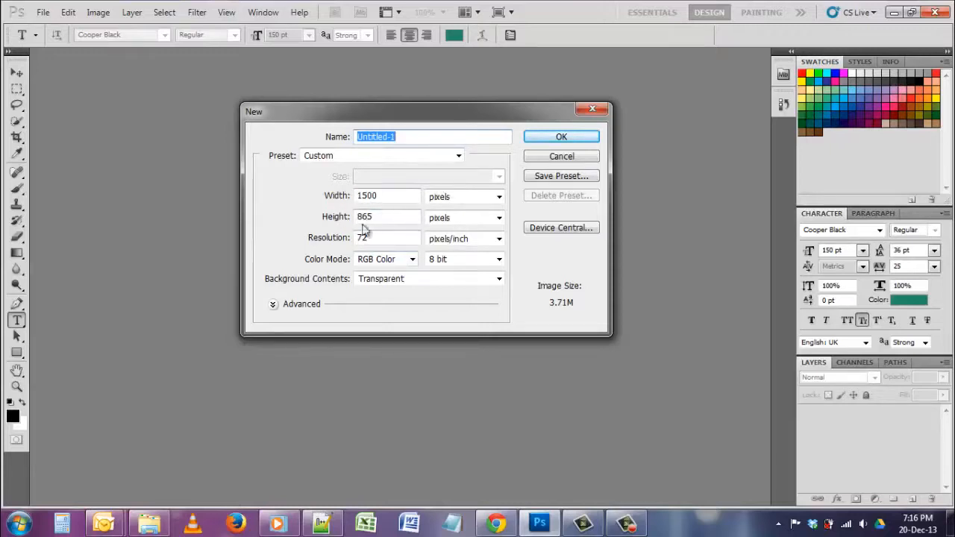
mouse_move(507, 241)
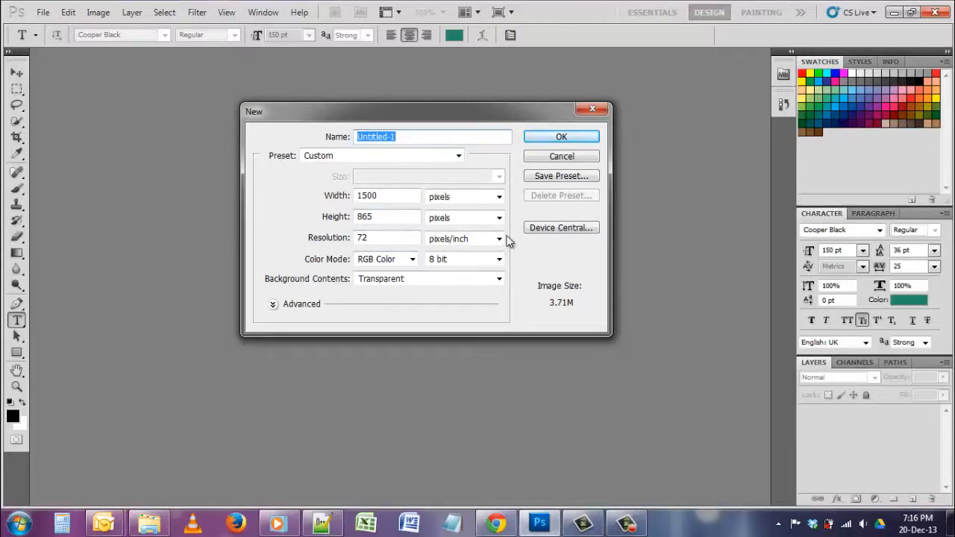
mouse_move(504, 241)
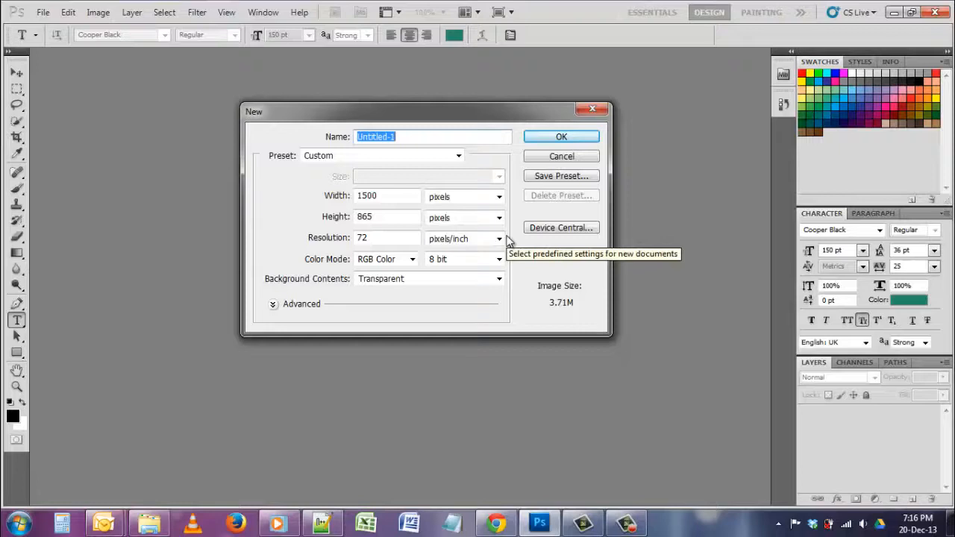
mouse_move(413, 154)
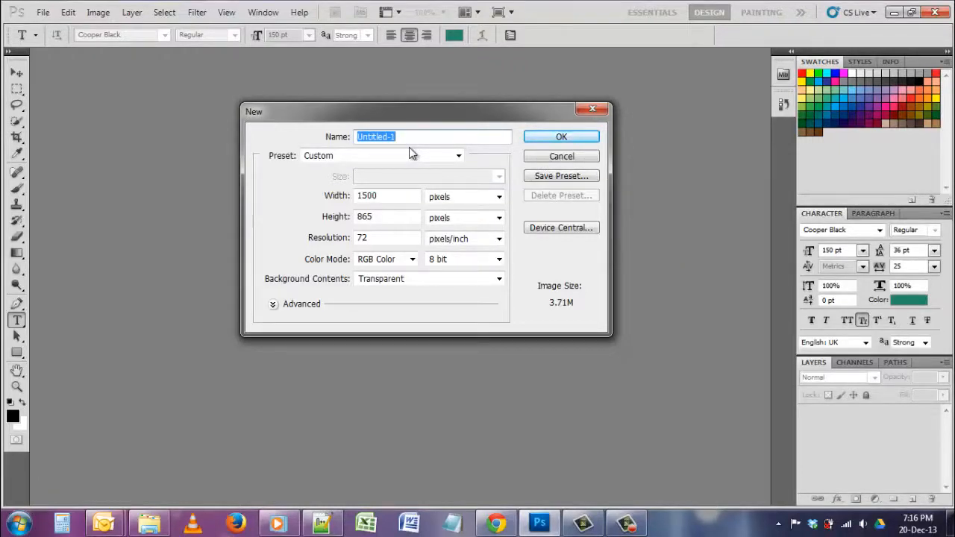
text(mohitblo)
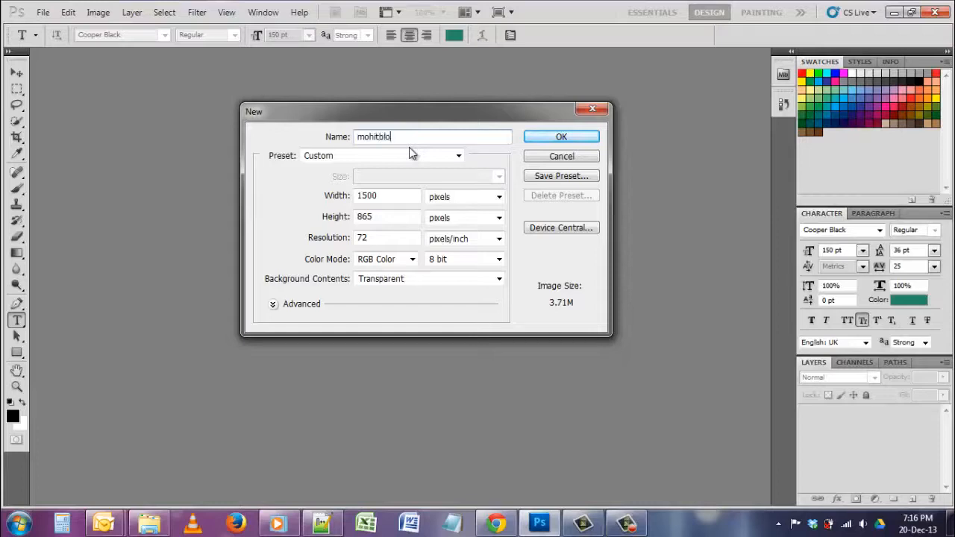
text(gs)
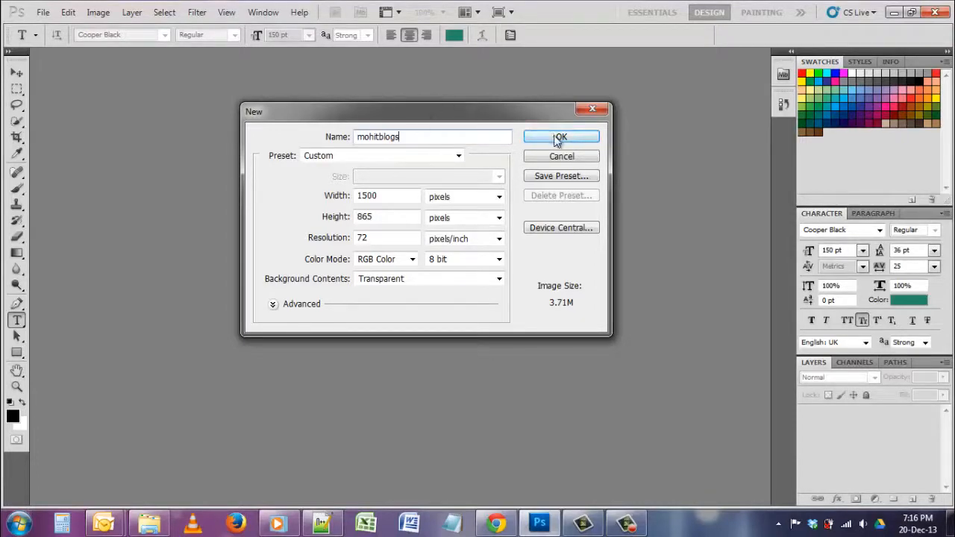
Confirm the New dialog settings to create the blank transparent canvas.
click(560, 137)
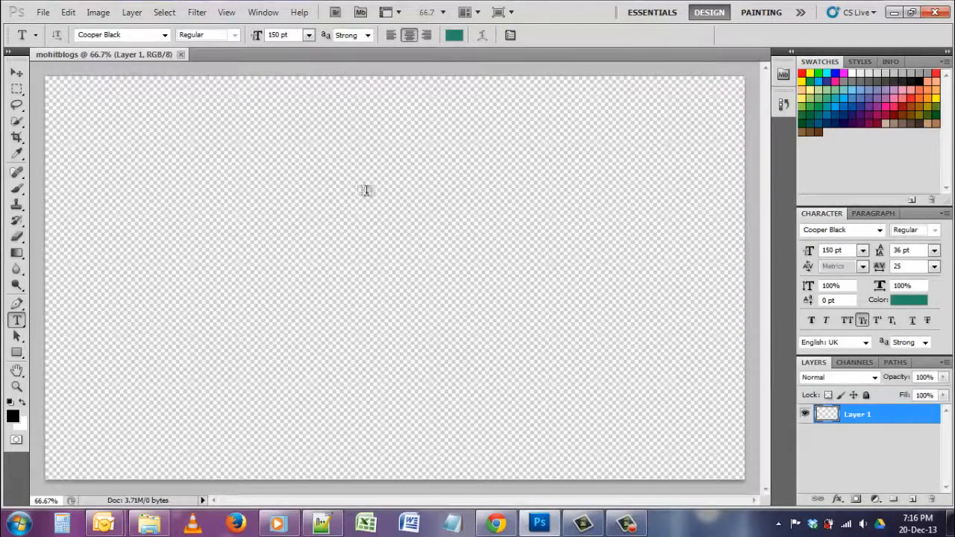
mouse_move(527, 185)
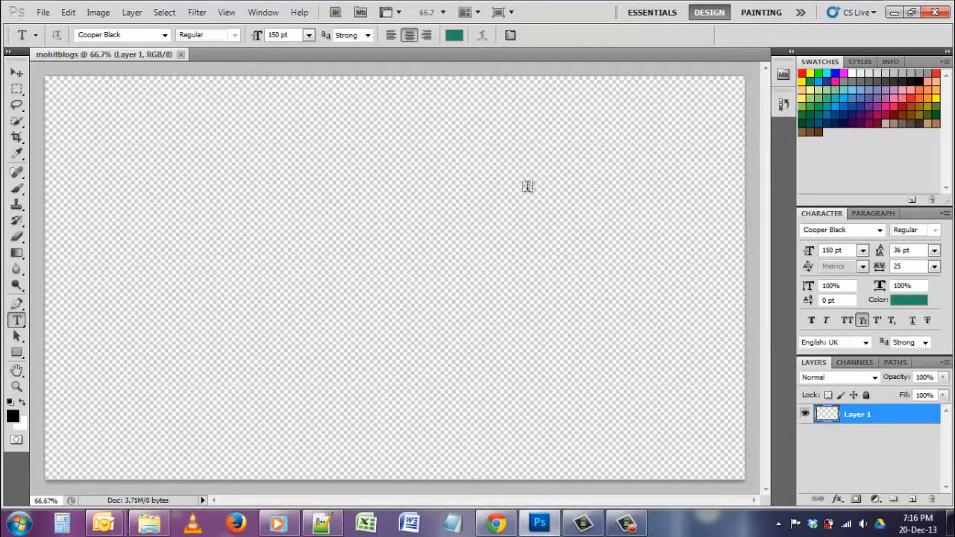
mouse_move(568, 412)
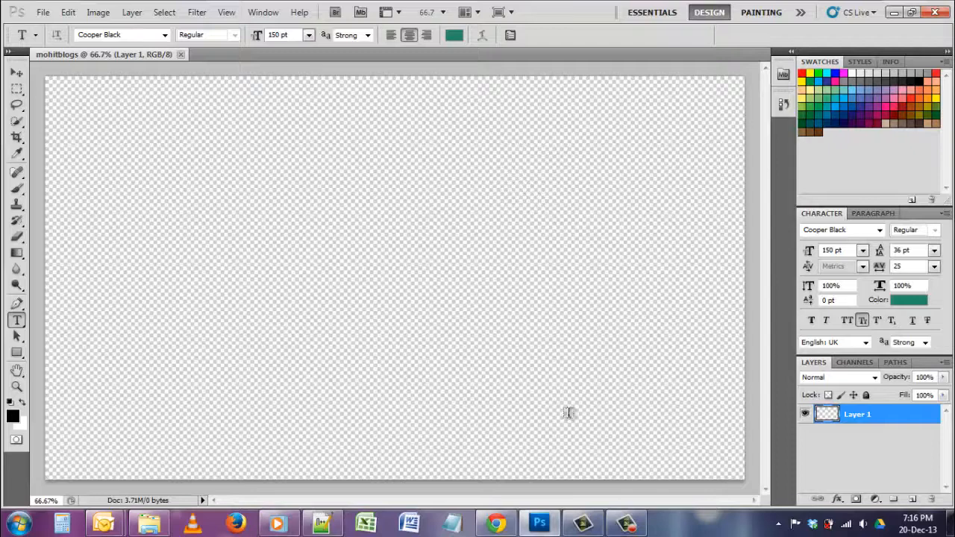
mouse_move(685, 159)
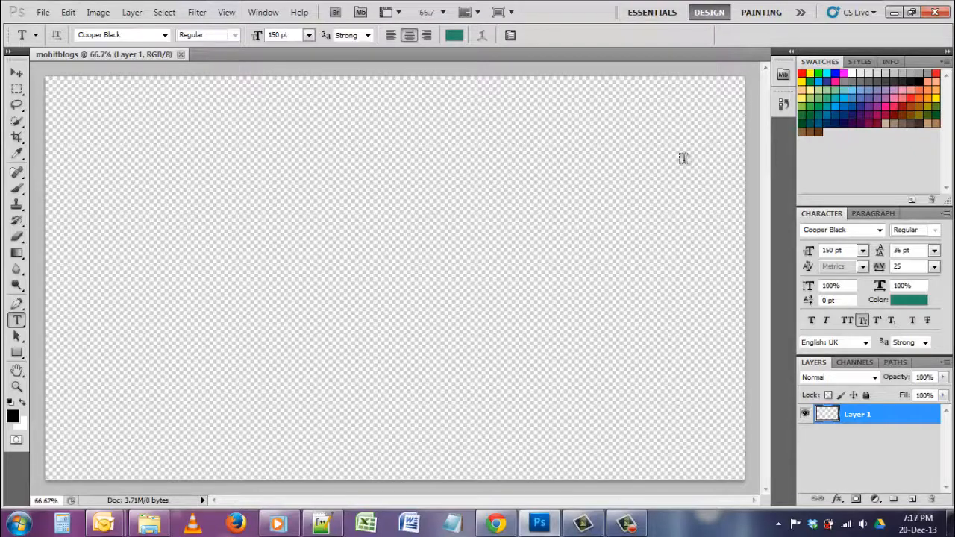
mouse_move(250, 113)
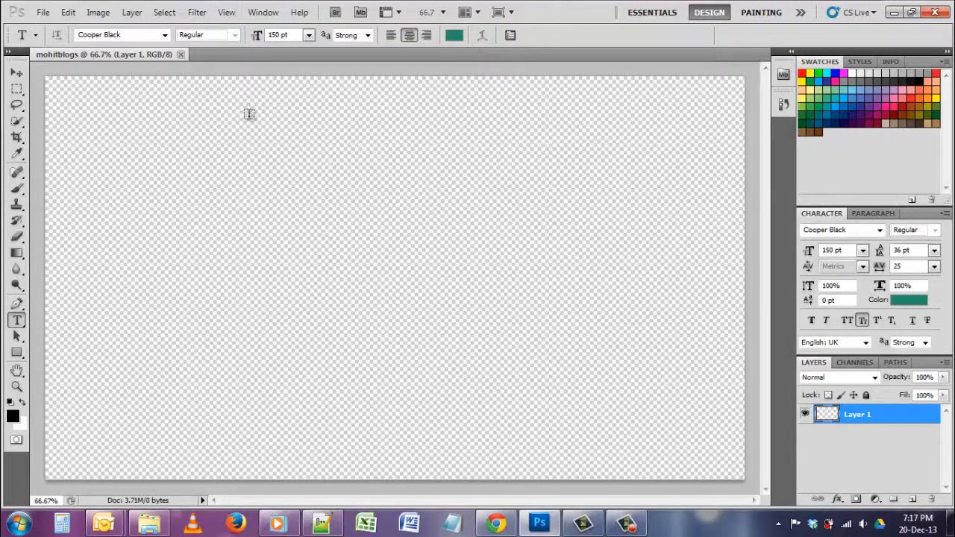
mouse_move(399, 72)
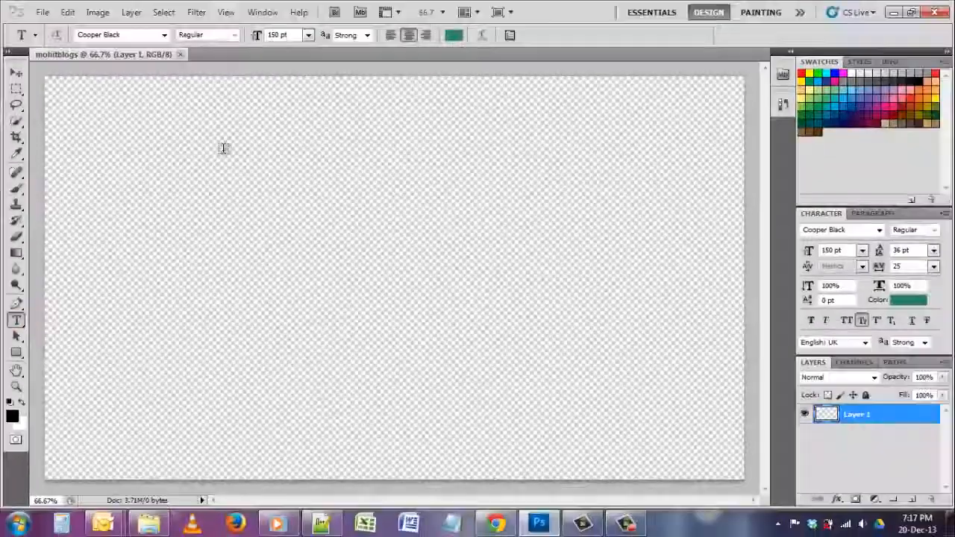
Draw a text box across the canvas and type 'MohitBlogs.org'.
drag(151, 120, 484, 319)
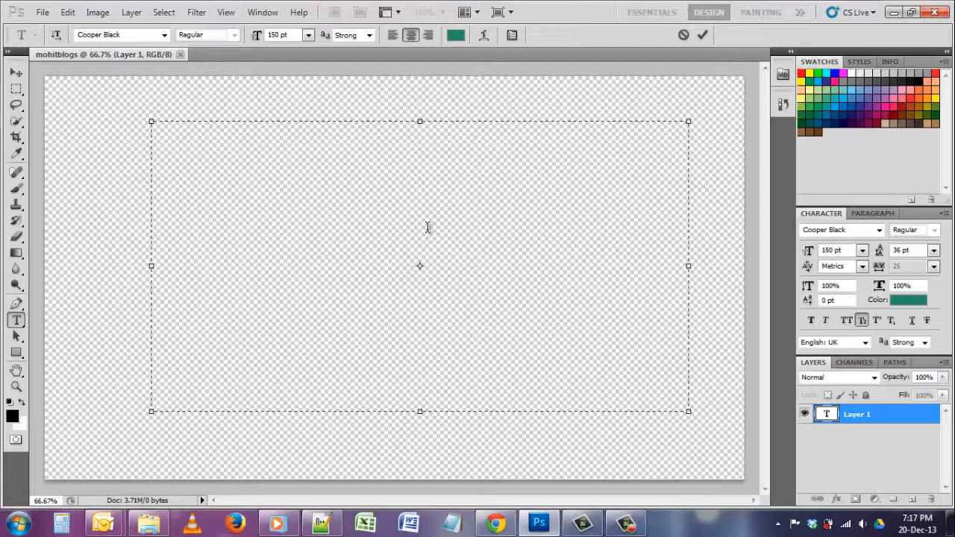
text(Mo)
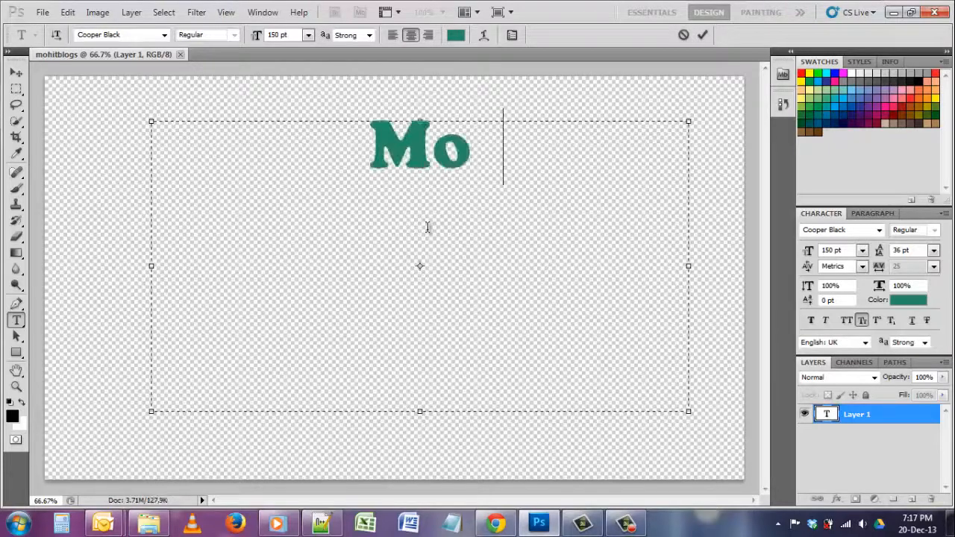
text(hitBlogs)
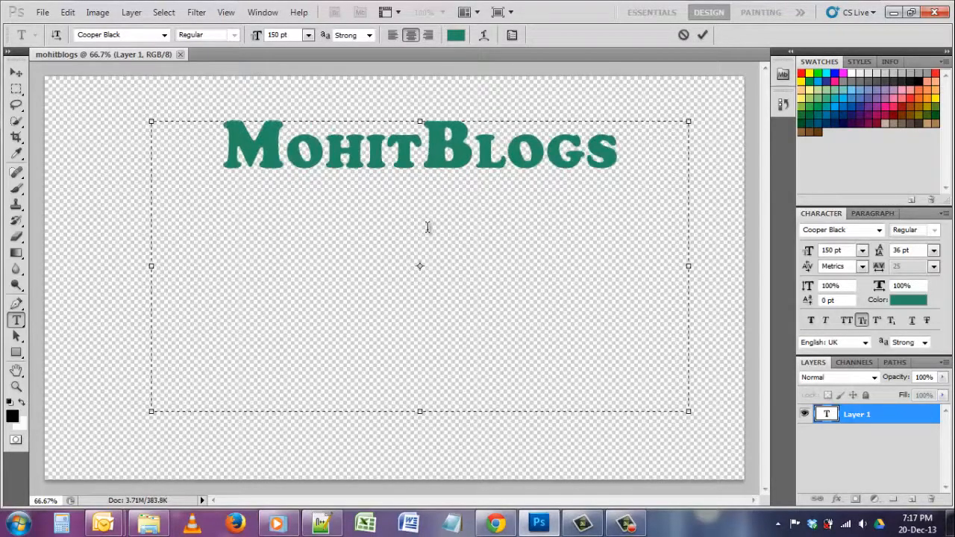
text(.org)
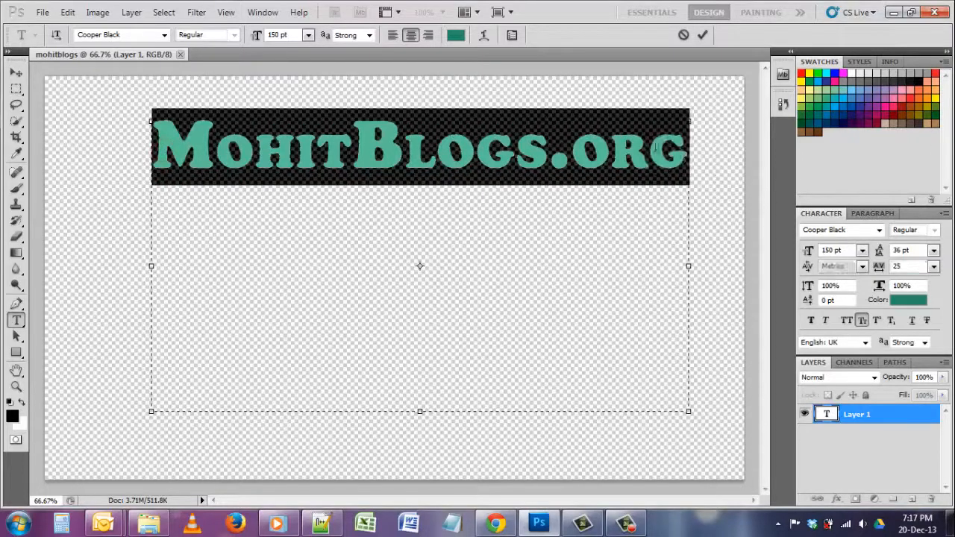
Try 11 pt and 72 pt, then settle on 172 pt and retype the missing 'rg'.
click(308, 35)
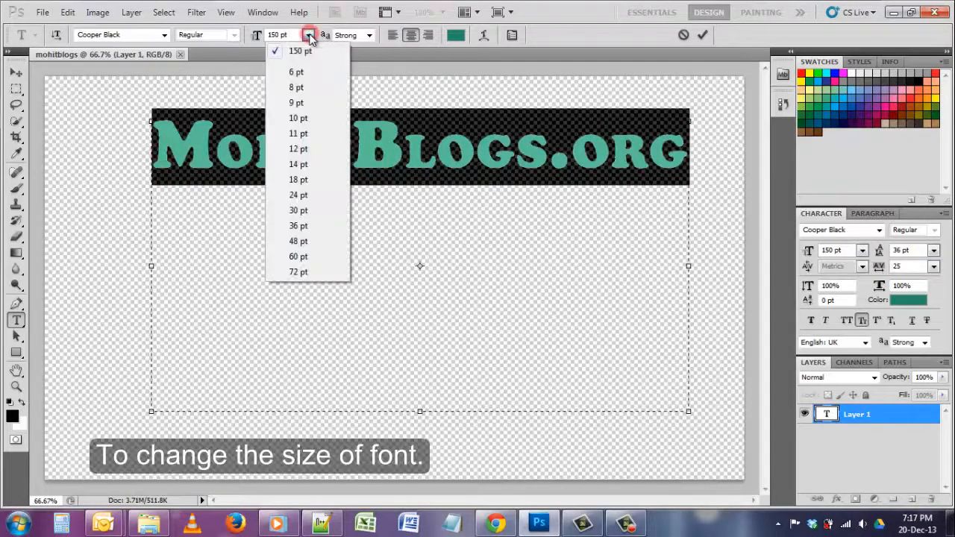
click(298, 133)
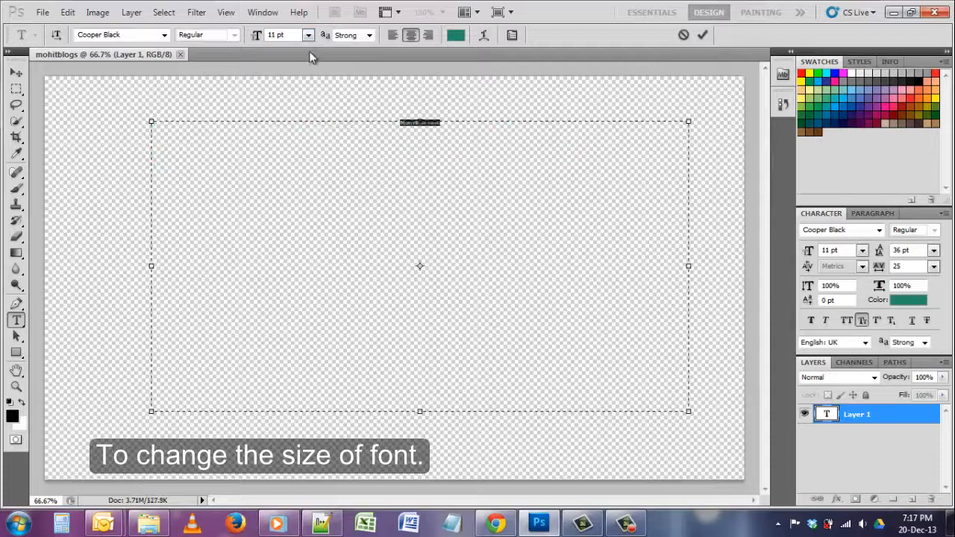
click(308, 35)
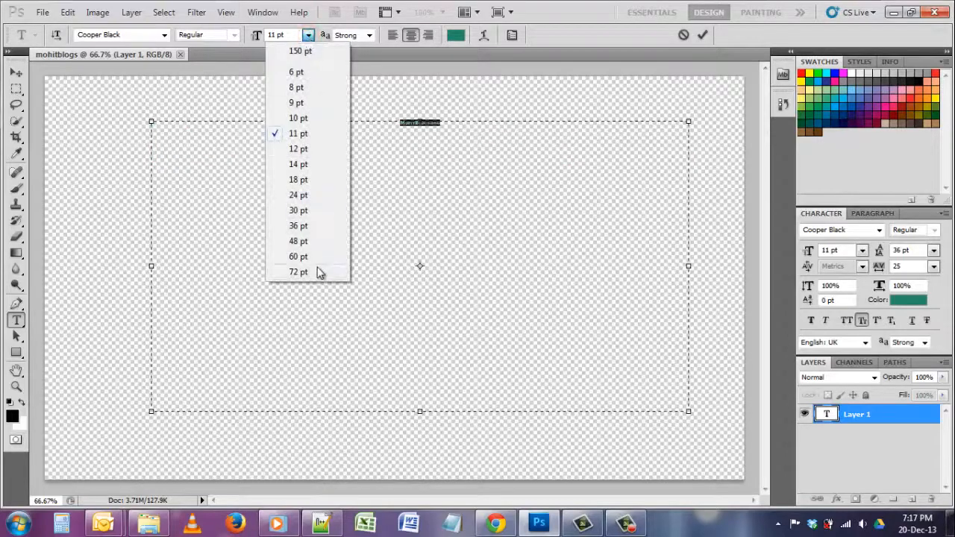
click(298, 272)
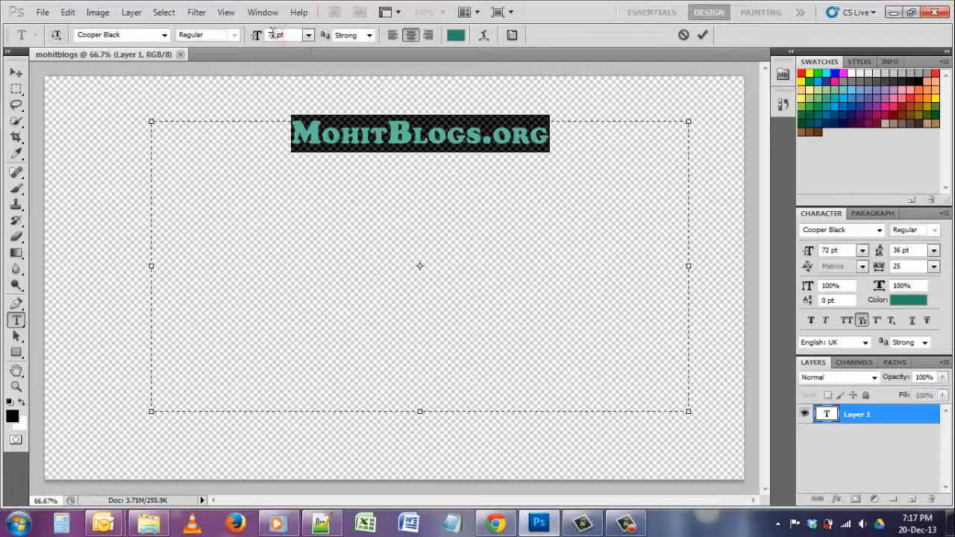
click(308, 35)
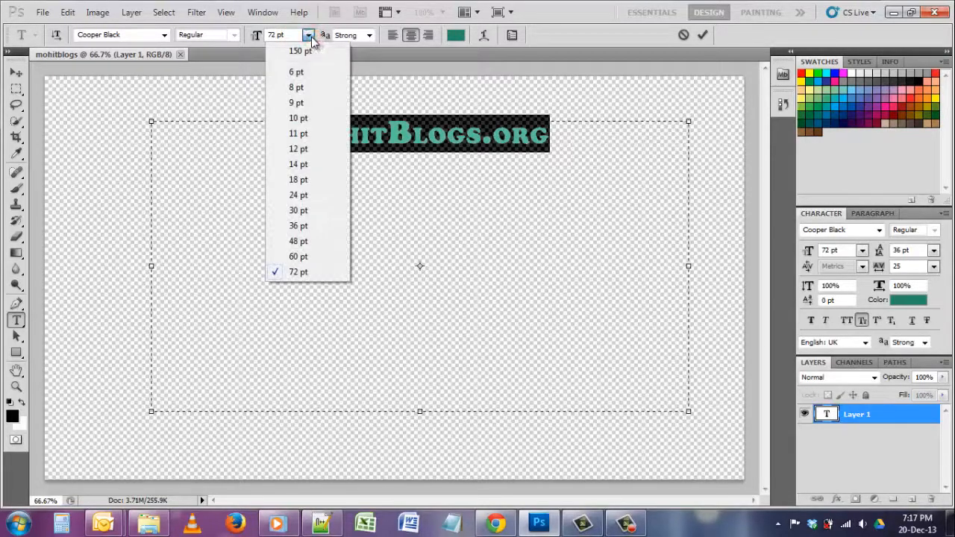
mouse_move(292, 165)
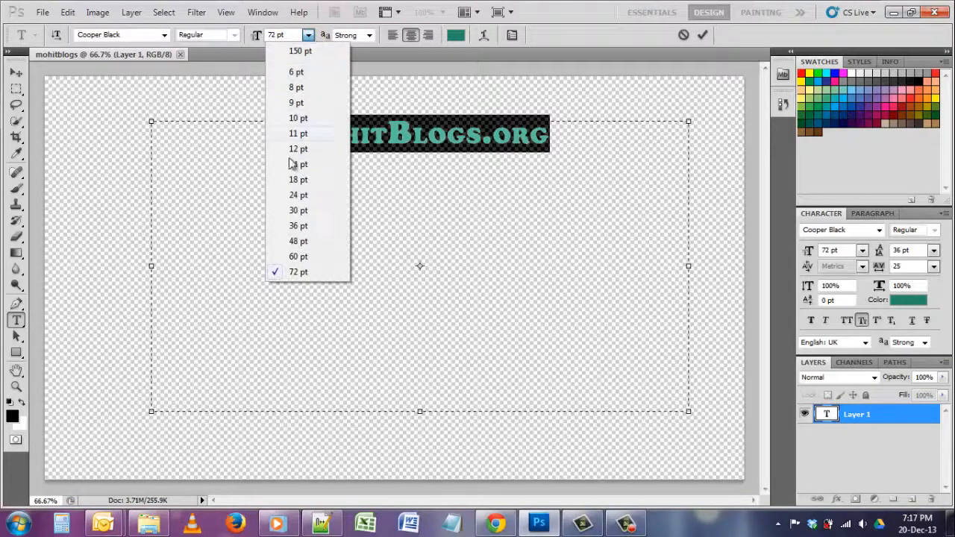
click(298, 271)
text(172)
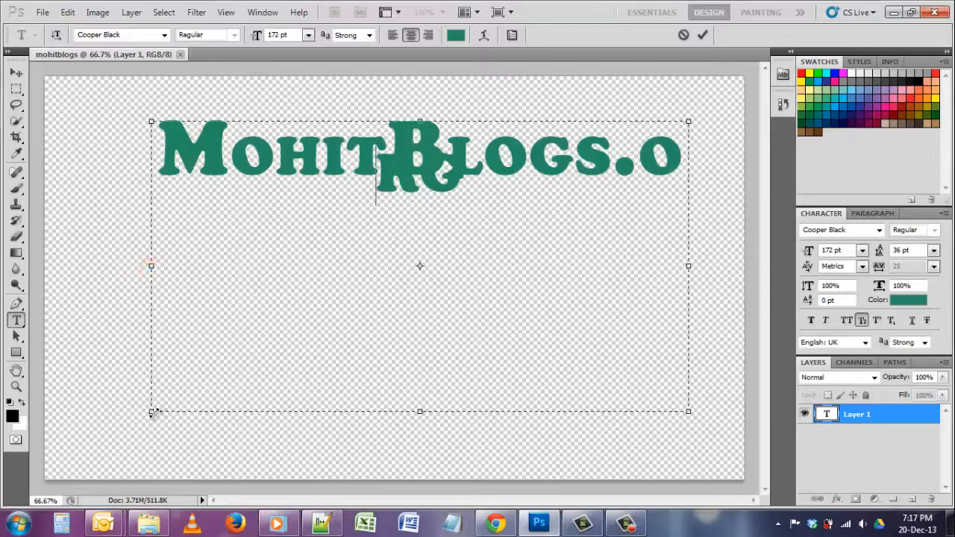
text(rg)
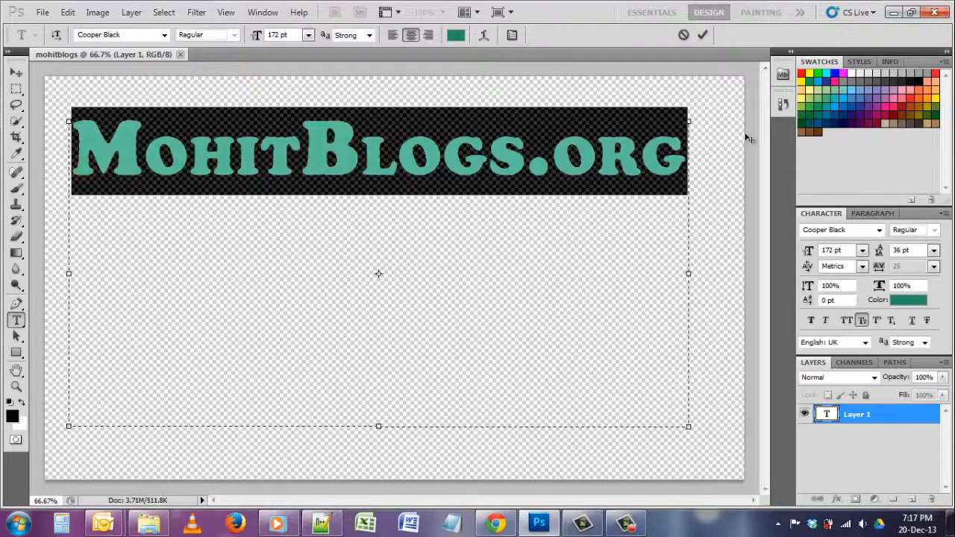
Switch the text font to Comic Sans MS, toggling Small Caps off and back on.
click(165, 34)
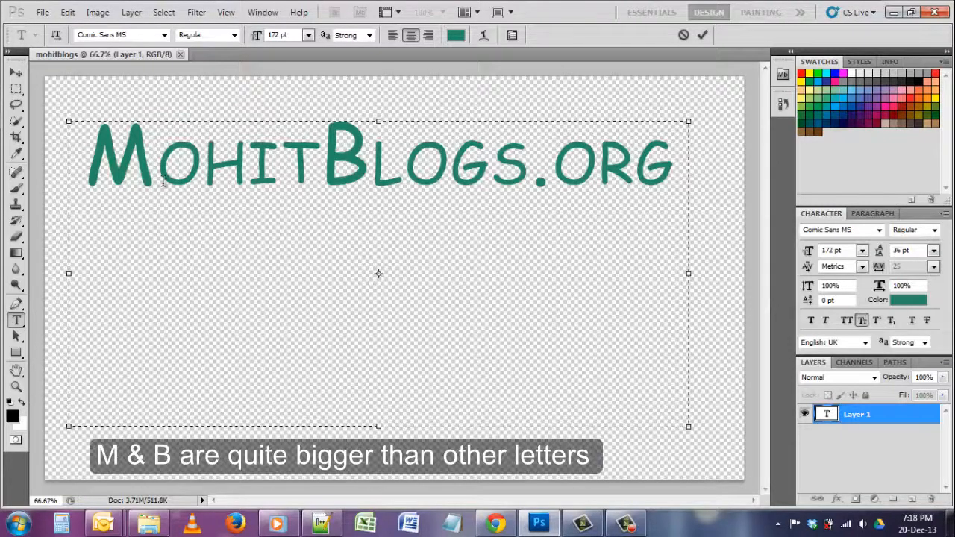
click(403, 162)
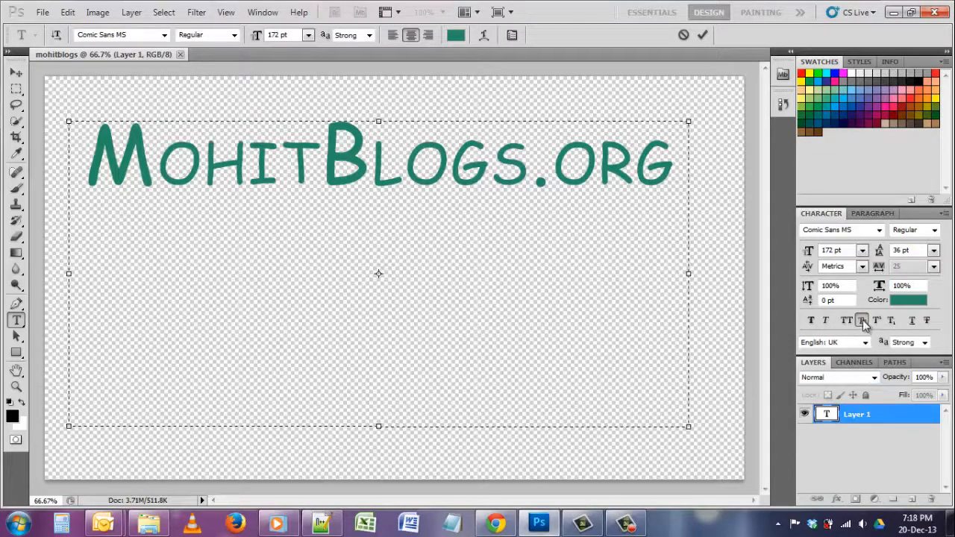
mouse_move(862, 320)
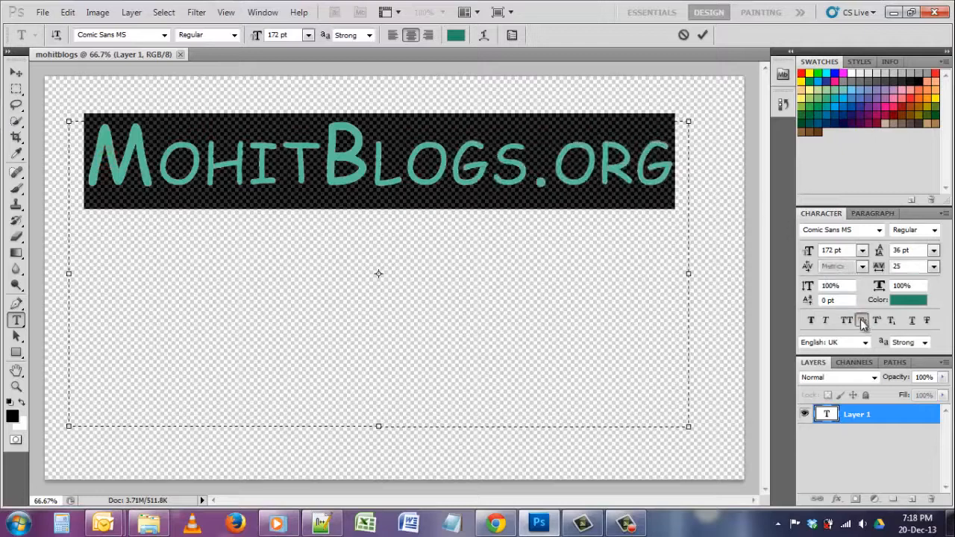
click(862, 320)
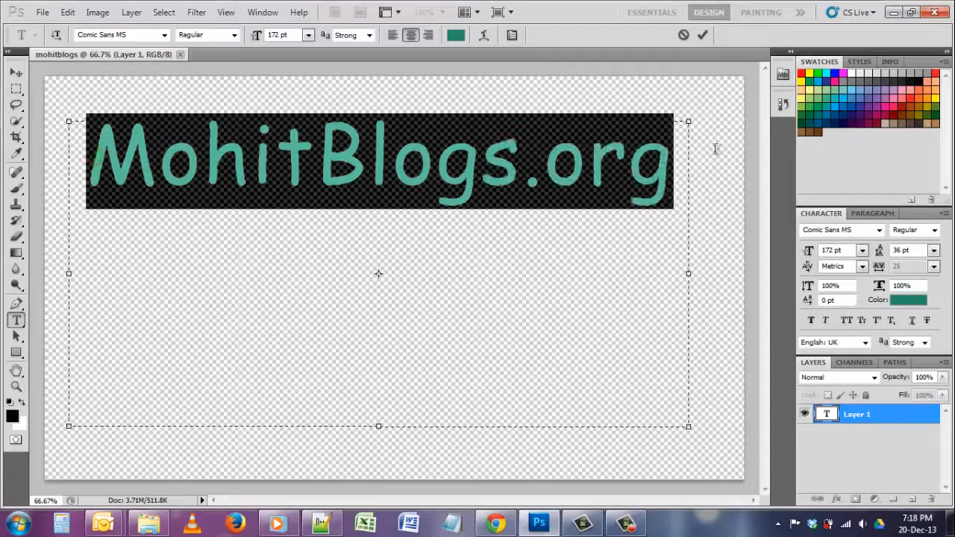
click(862, 320)
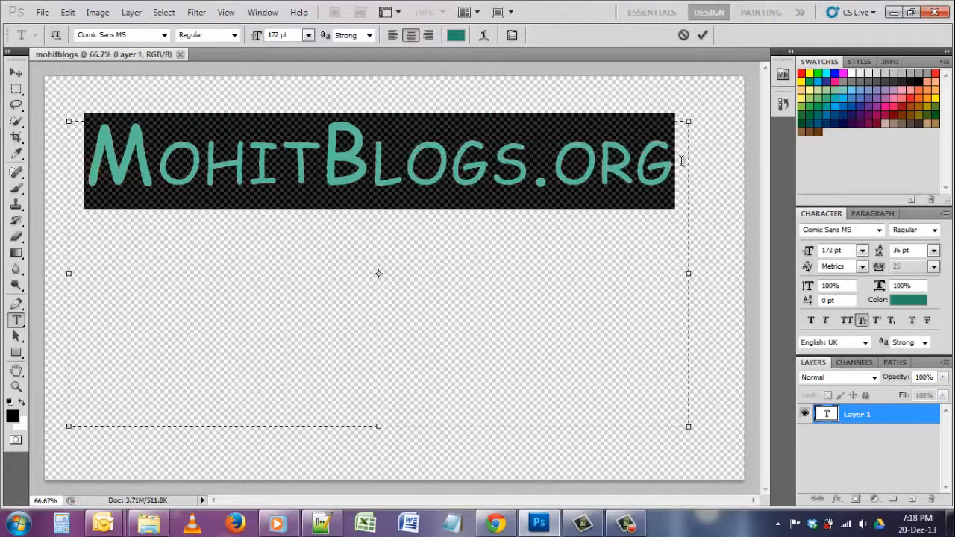
Pick a bright blue in the Select text color dialog and confirm it.
click(909, 299)
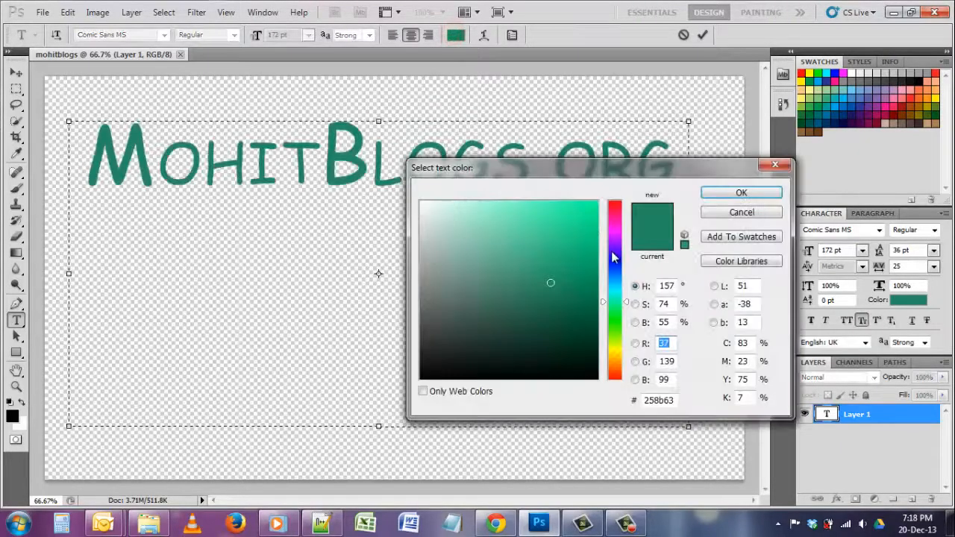
click(614, 277)
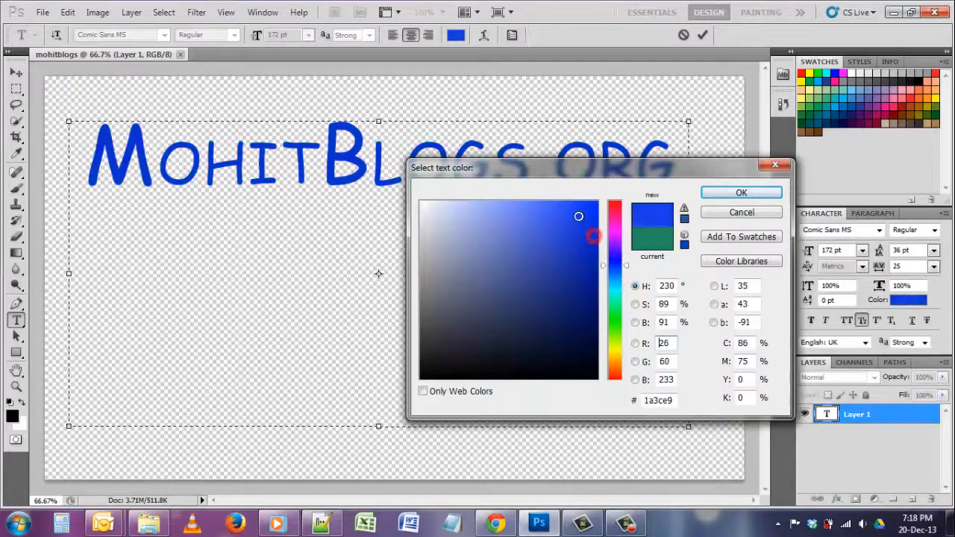
click(741, 192)
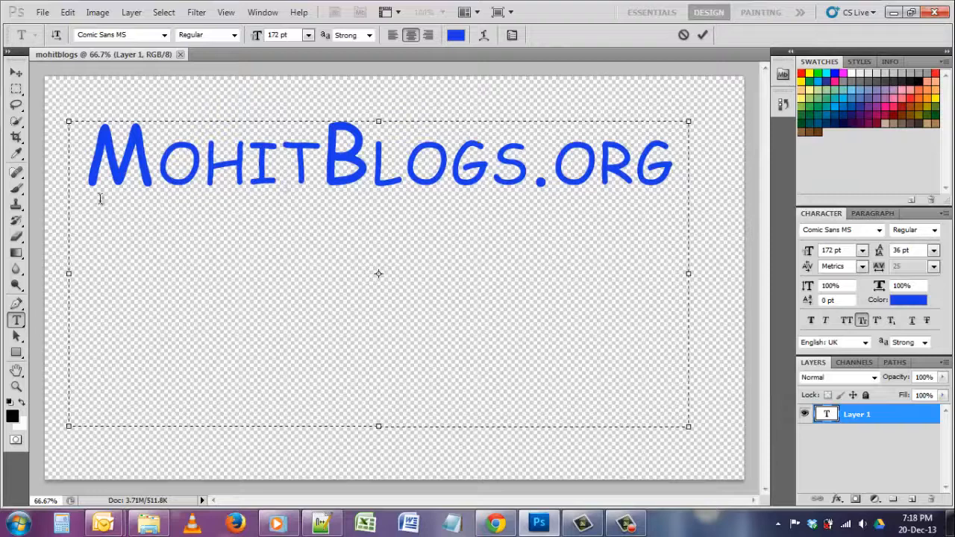
click(203, 157)
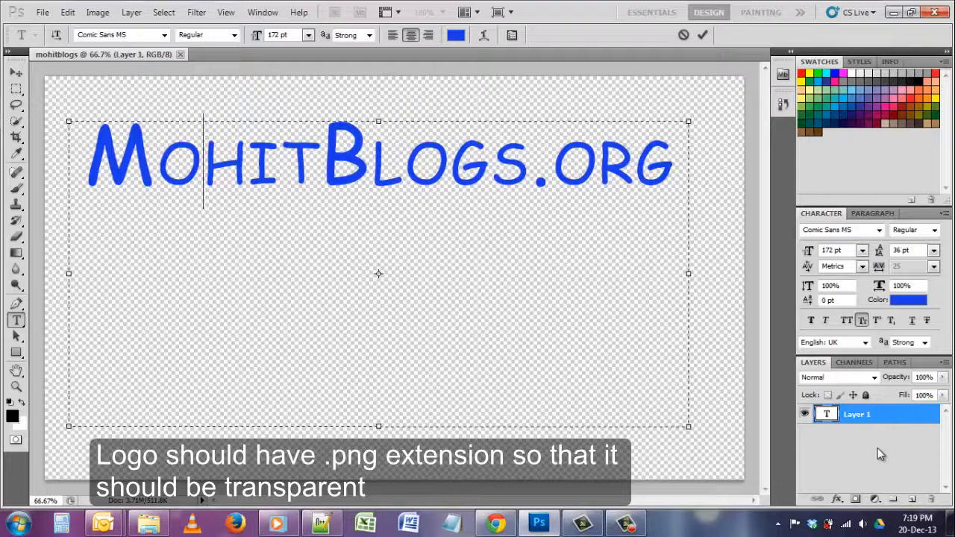
mouse_move(875, 475)
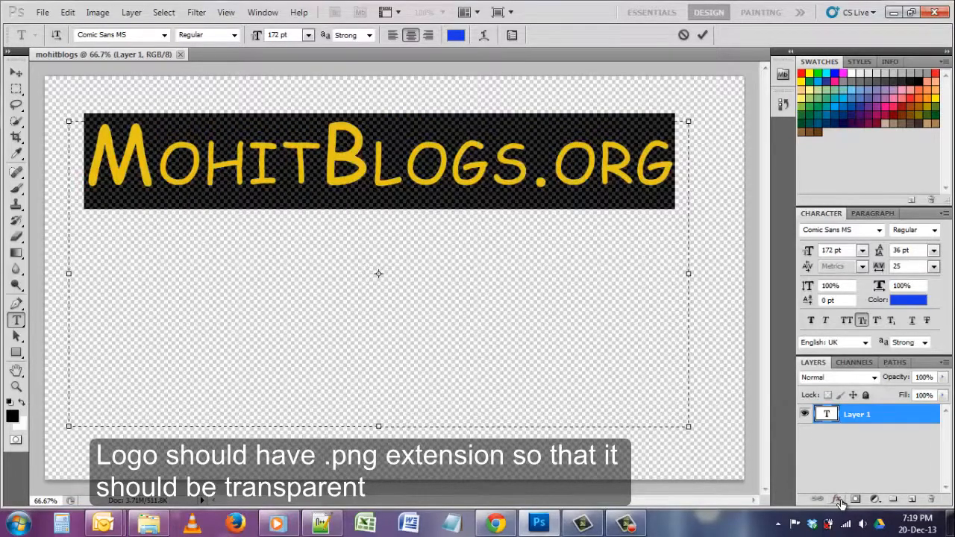
Add a Drop Shadow with a -73° angle and small distance, then apply the style.
click(837, 500)
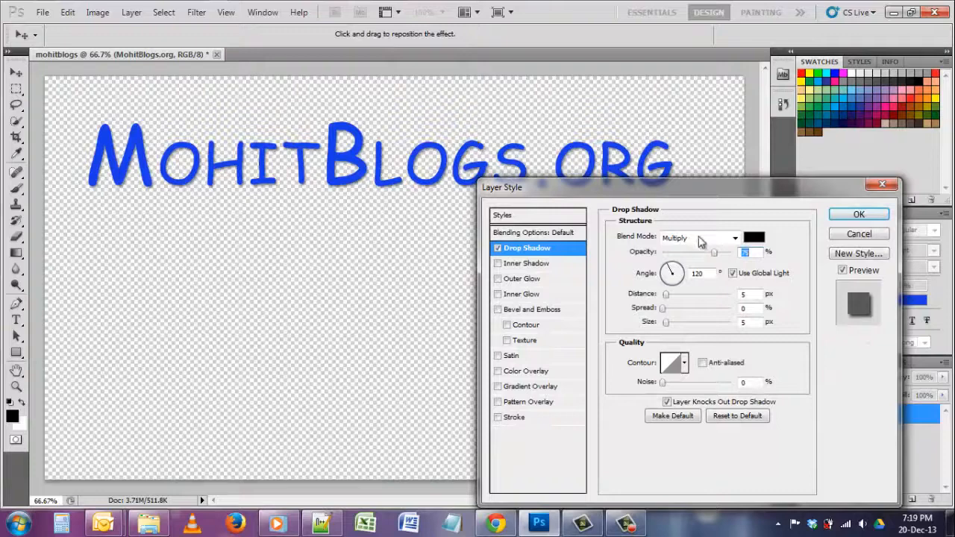
click(498, 248)
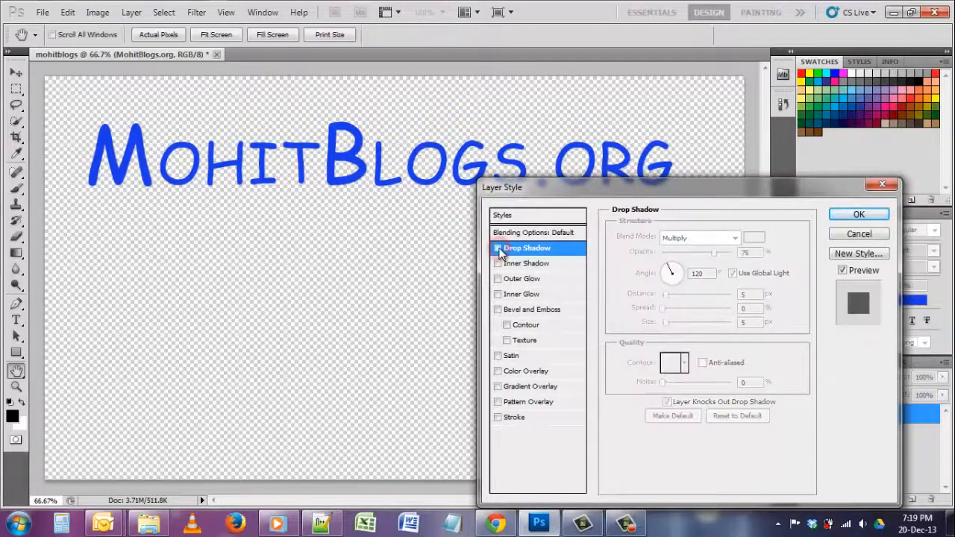
click(498, 248)
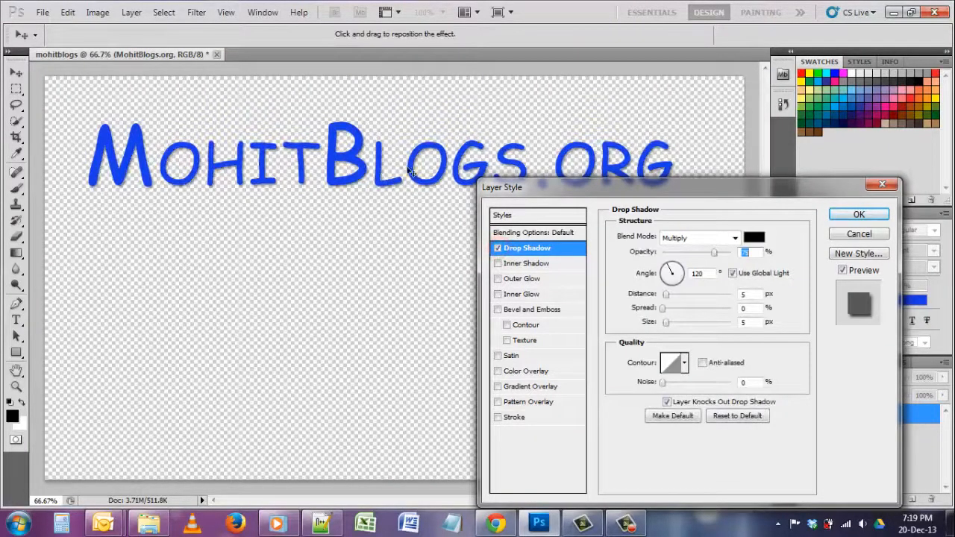
drag(671, 266, 678, 276)
text(270)
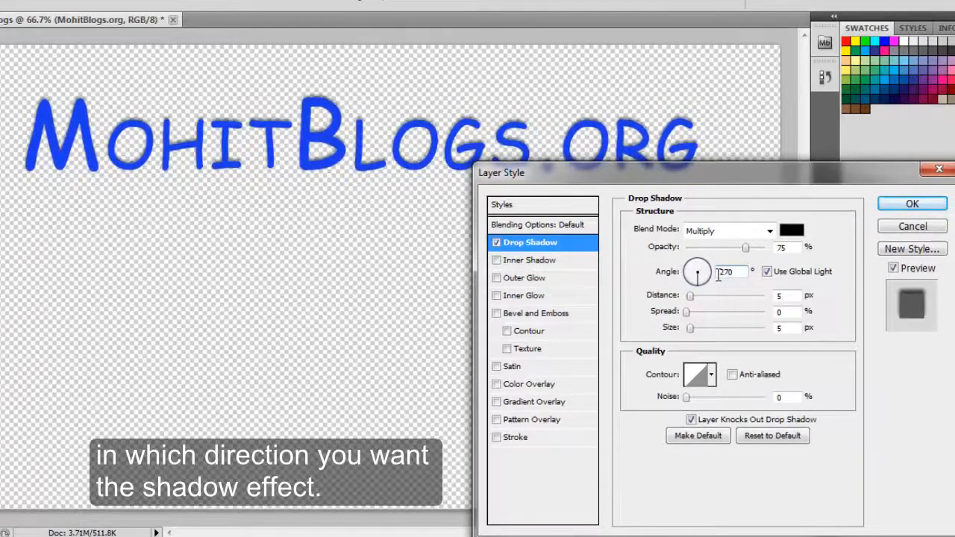
drag(700, 269, 697, 282)
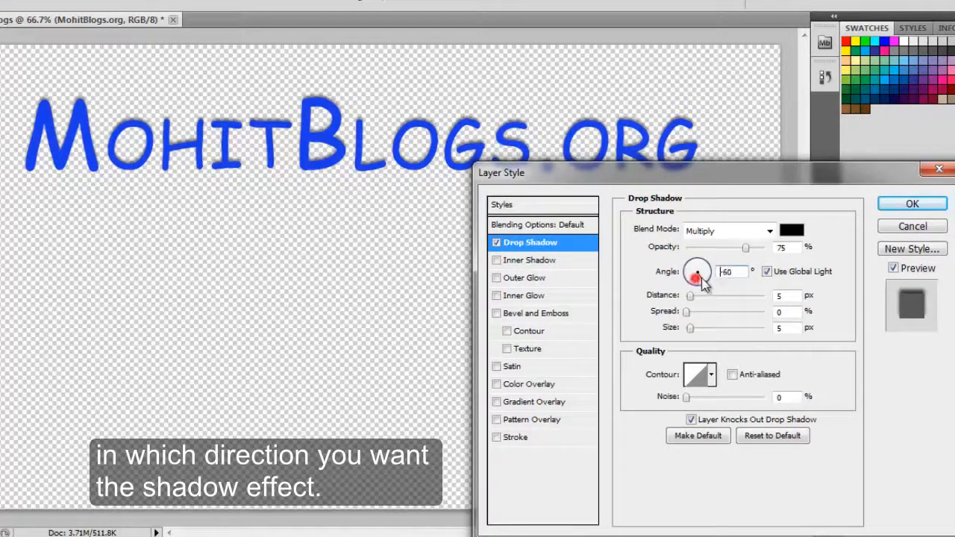
drag(697, 271, 697, 279)
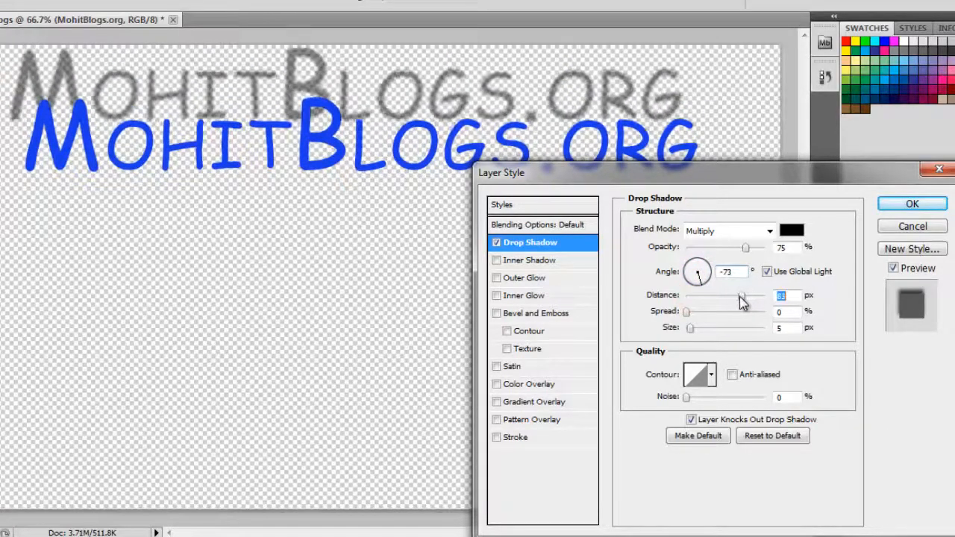
drag(743, 298, 698, 299)
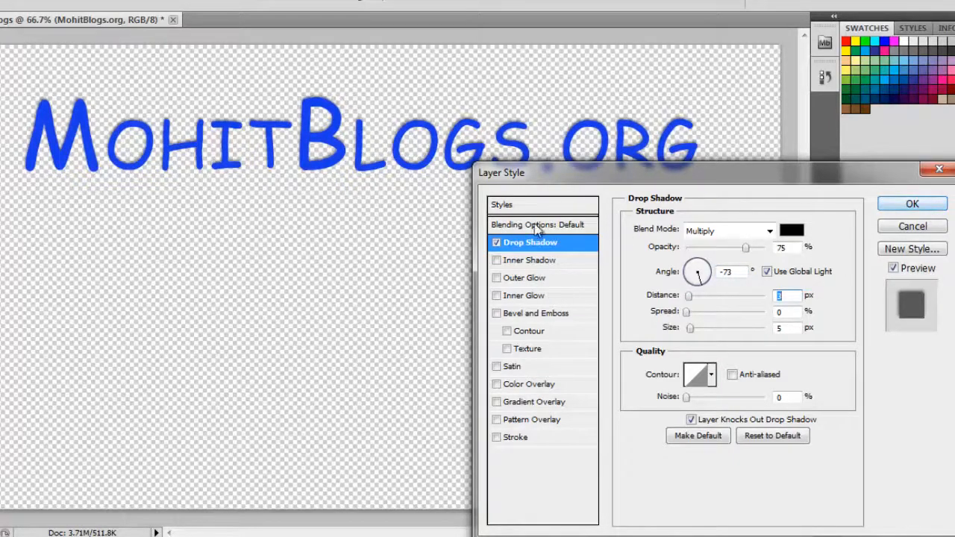
mouse_move(548, 273)
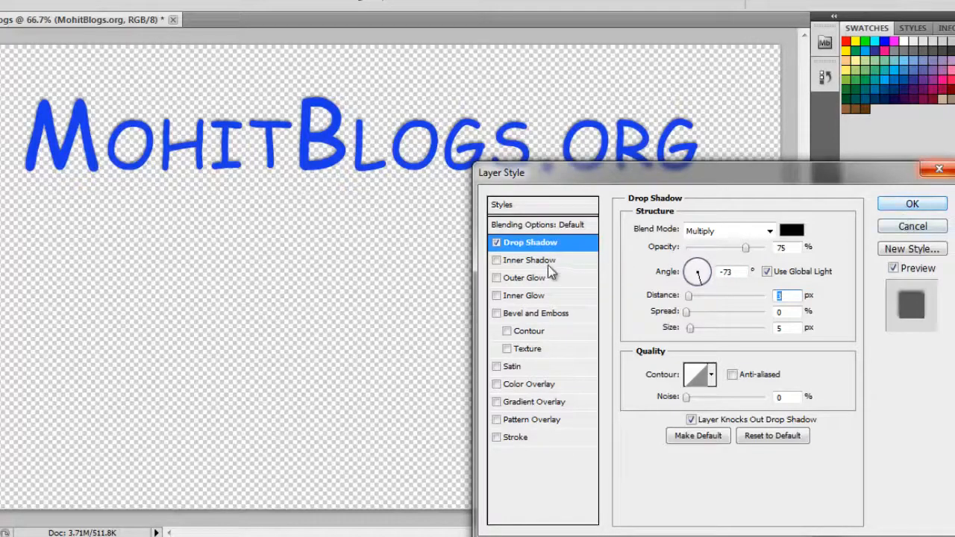
click(530, 260)
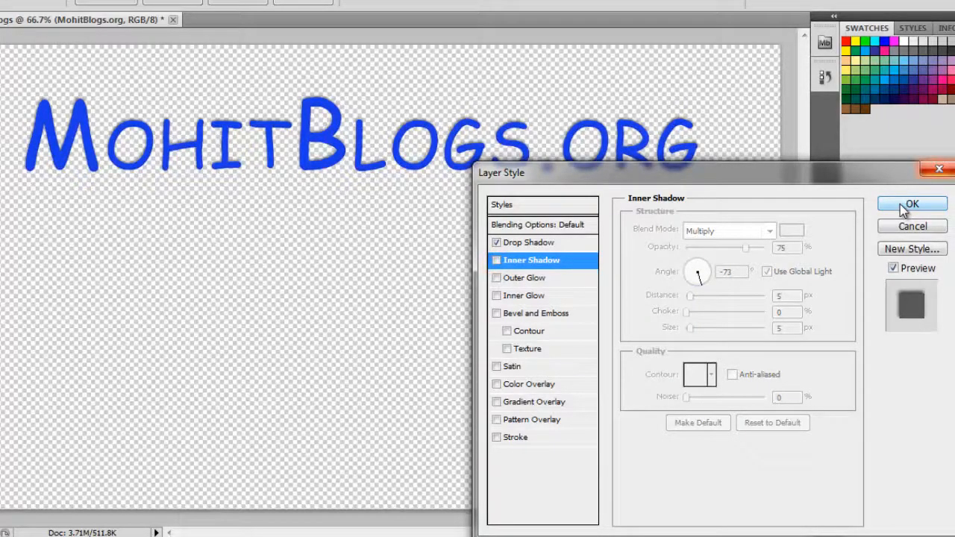
click(911, 204)
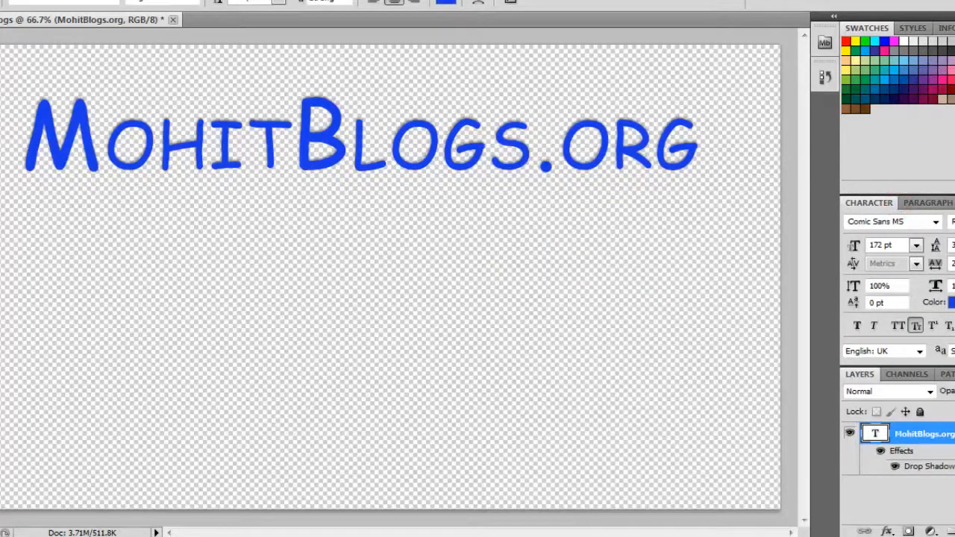
Export via Save for Web as a transparent PNG-24 named mohitblogs on the Desktop.
click(776, 377)
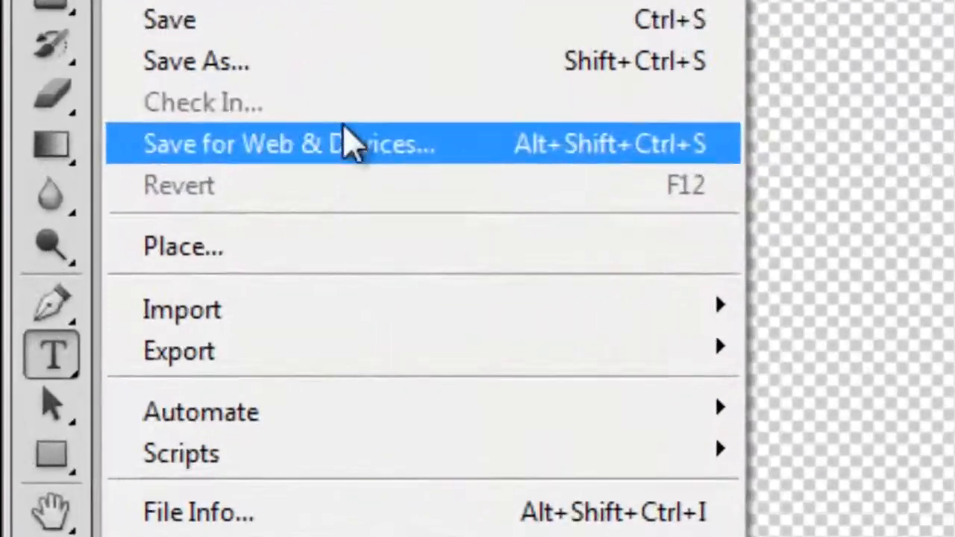
mouse_move(377, 160)
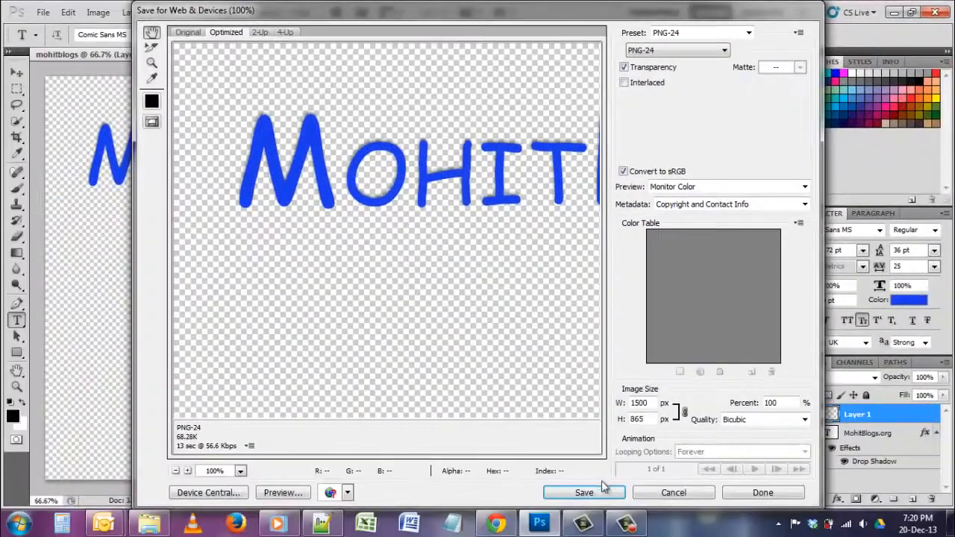
click(584, 492)
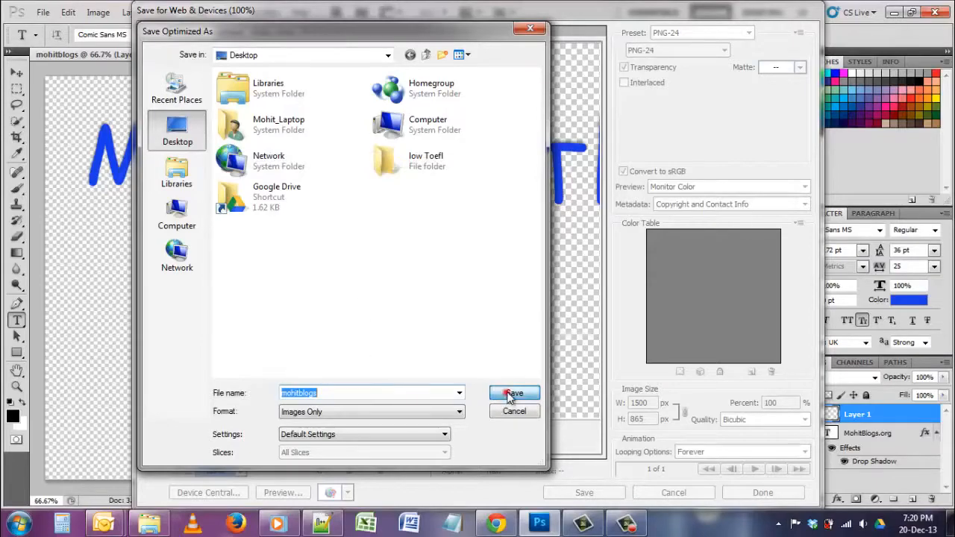
click(514, 394)
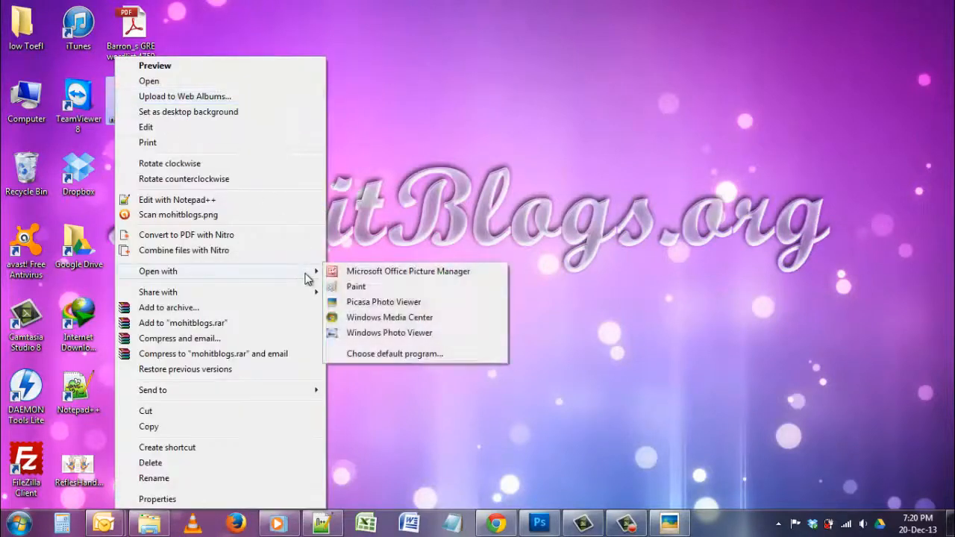
Open mohitblogs.png in Picture Manager and crop it to 1294 × 187 pixels.
click(384, 301)
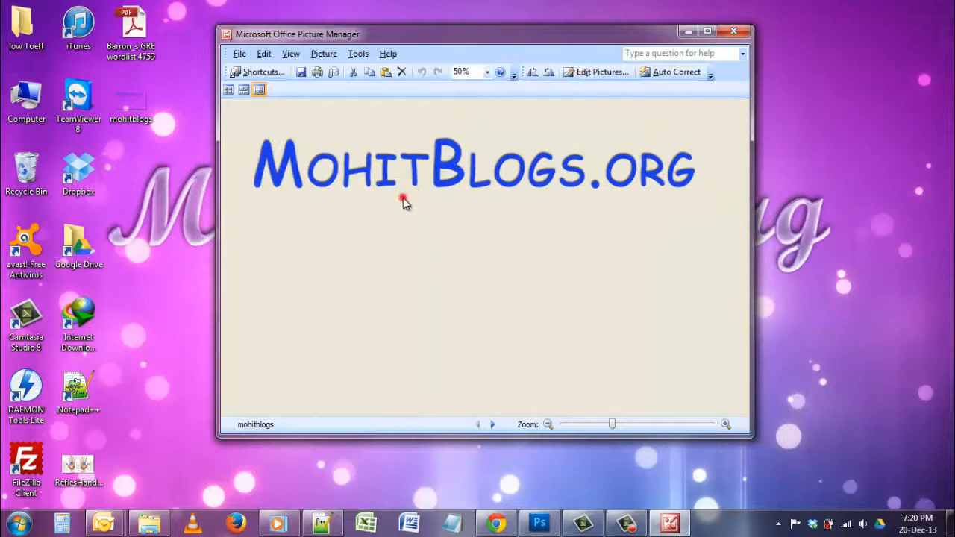
mouse_move(500, 168)
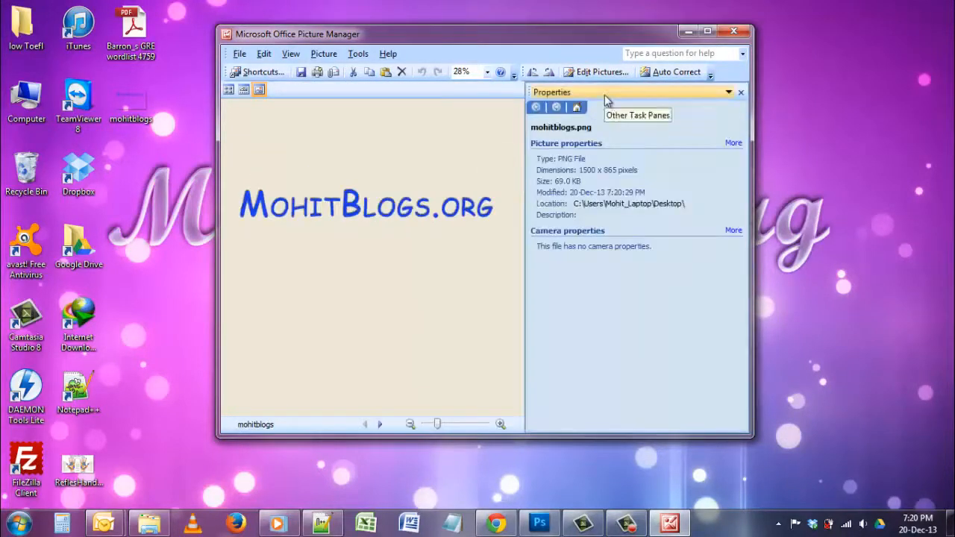
click(728, 92)
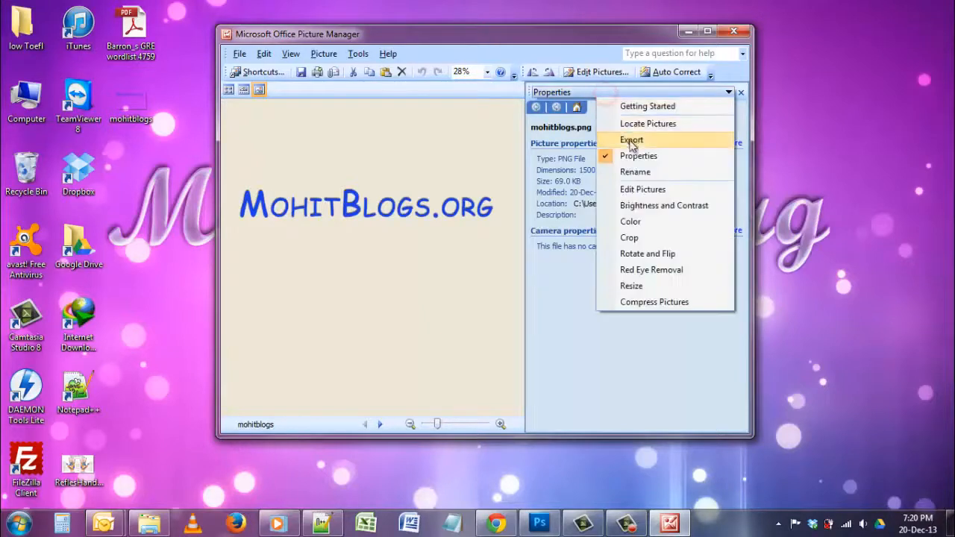
click(630, 237)
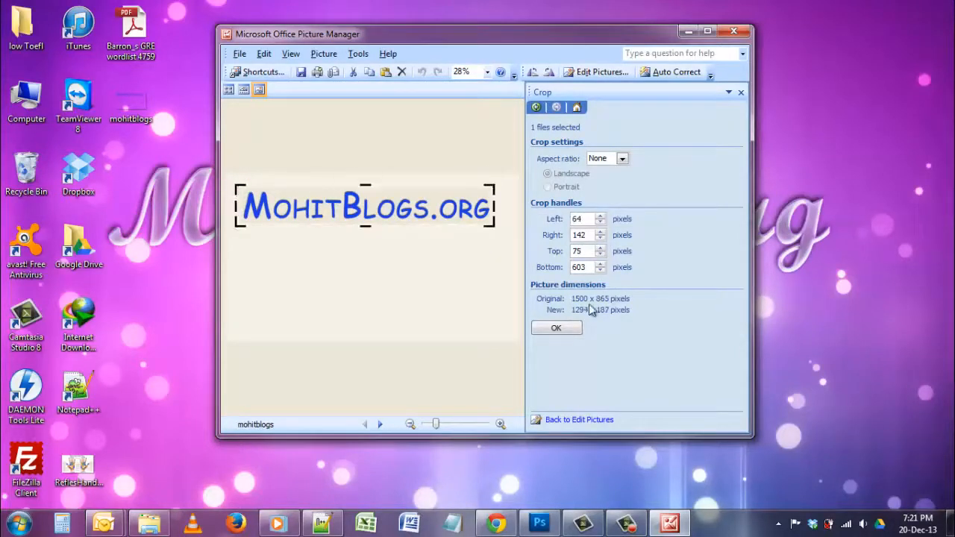
click(556, 328)
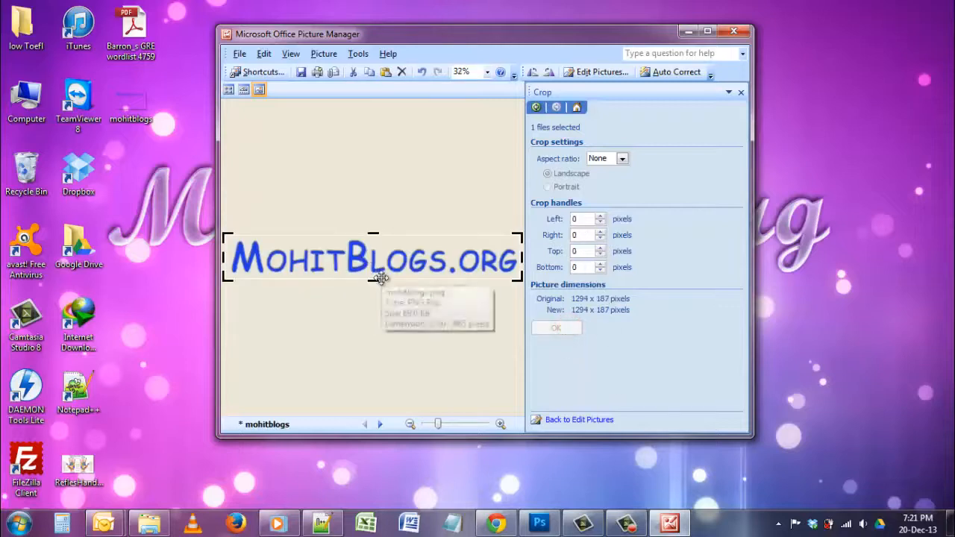
mouse_move(381, 279)
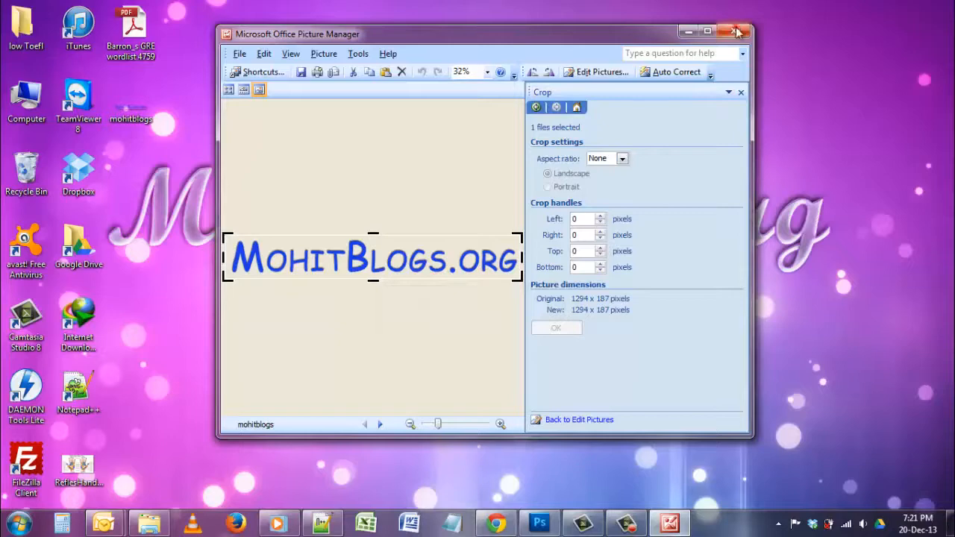
Close Picture Manager and click an empty area of the desktop.
click(746, 33)
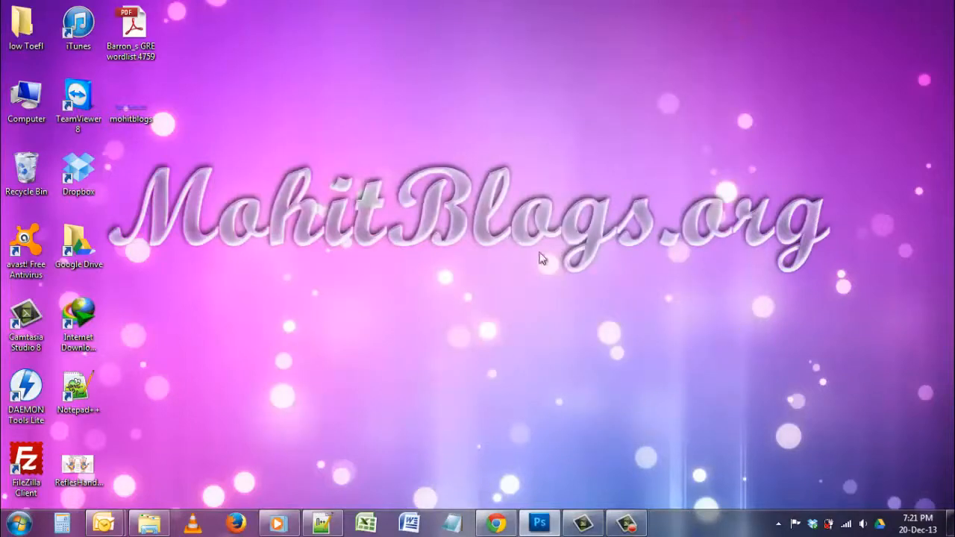
click(26, 26)
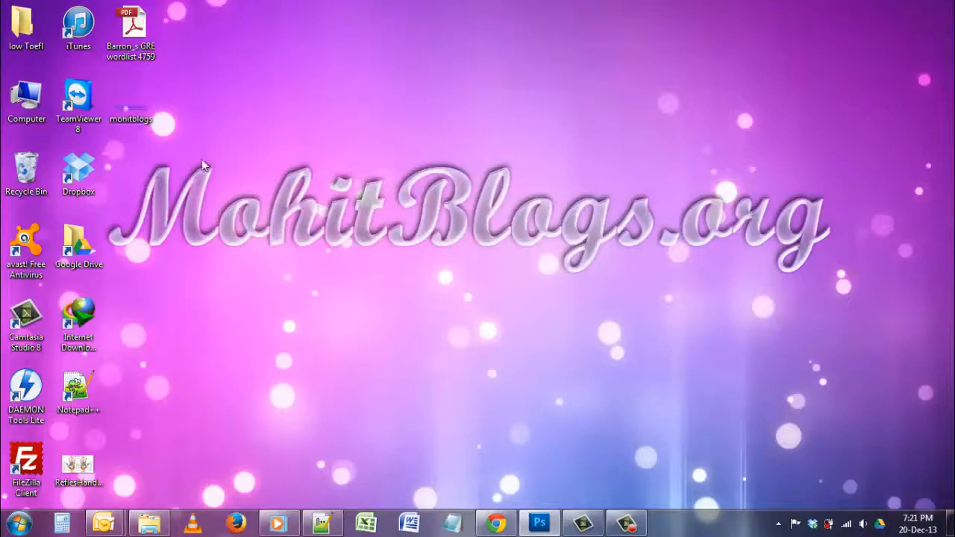
mouse_move(115, 165)
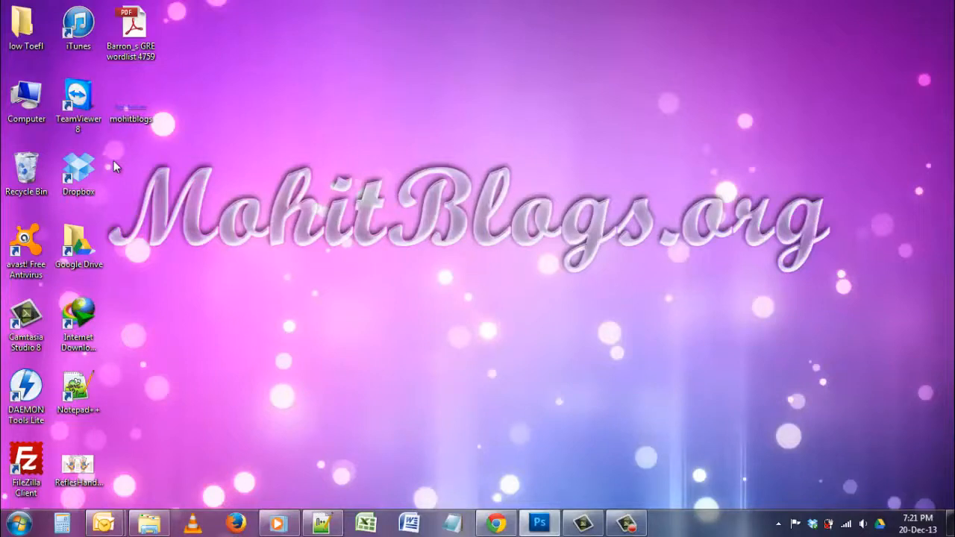
mouse_move(831, 183)
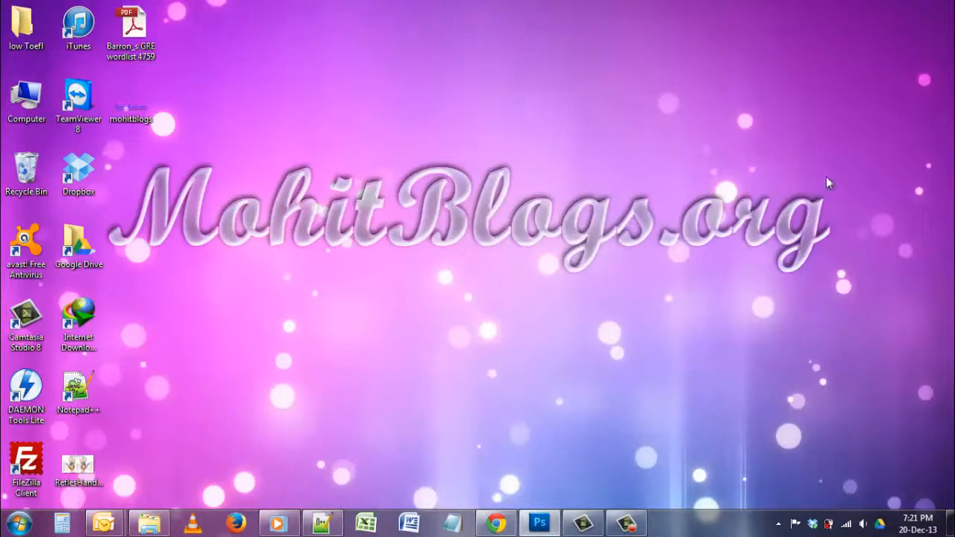
mouse_move(835, 165)
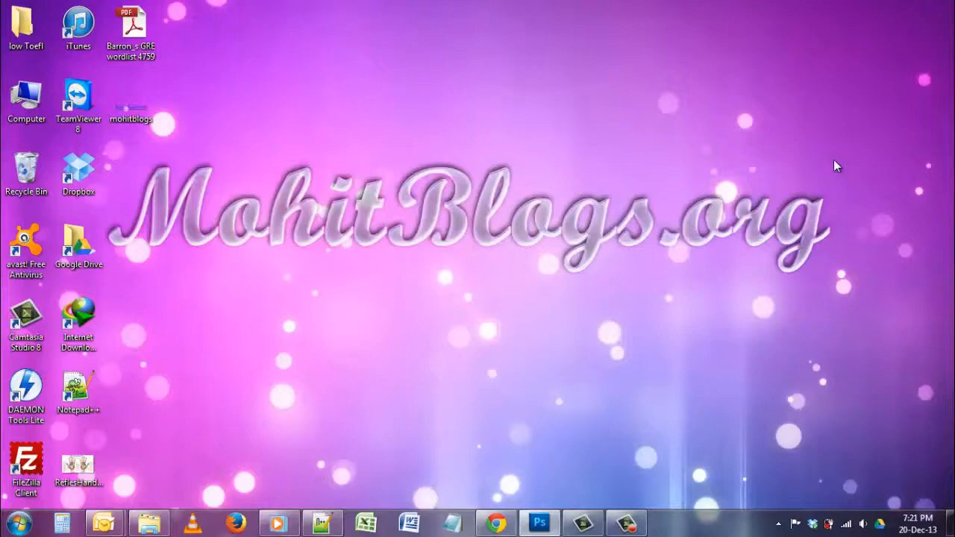